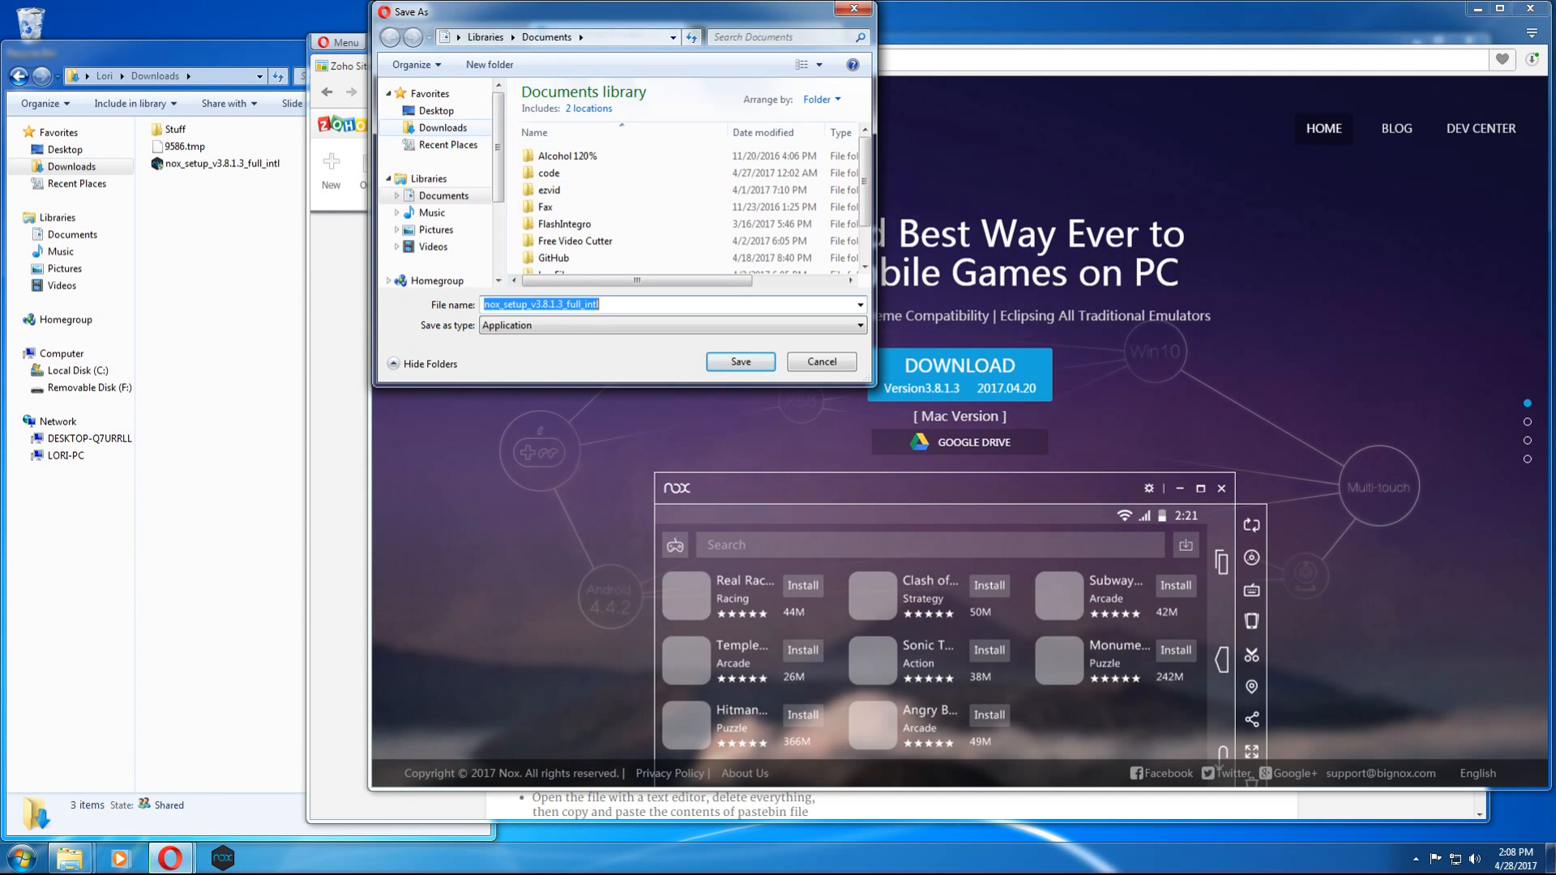
Save nox_setup_v3.8.1.3_full_intl from Opera and run the installer from Downloads.
{"action": "left_click", "coordinate": [740, 361]}
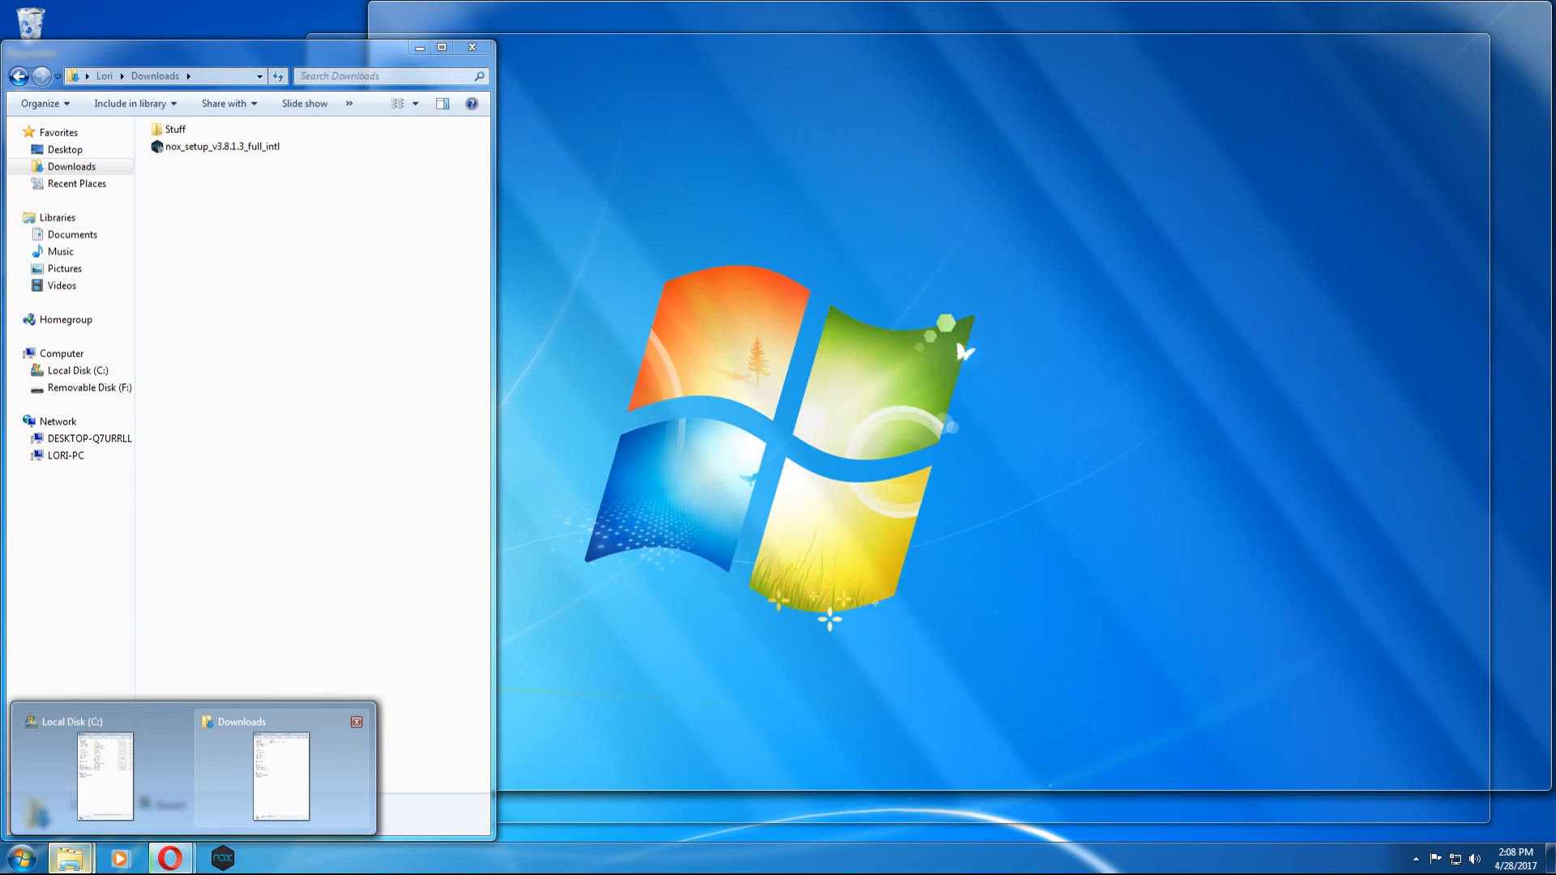
{"action": "left_click", "coordinate": [169, 858]}
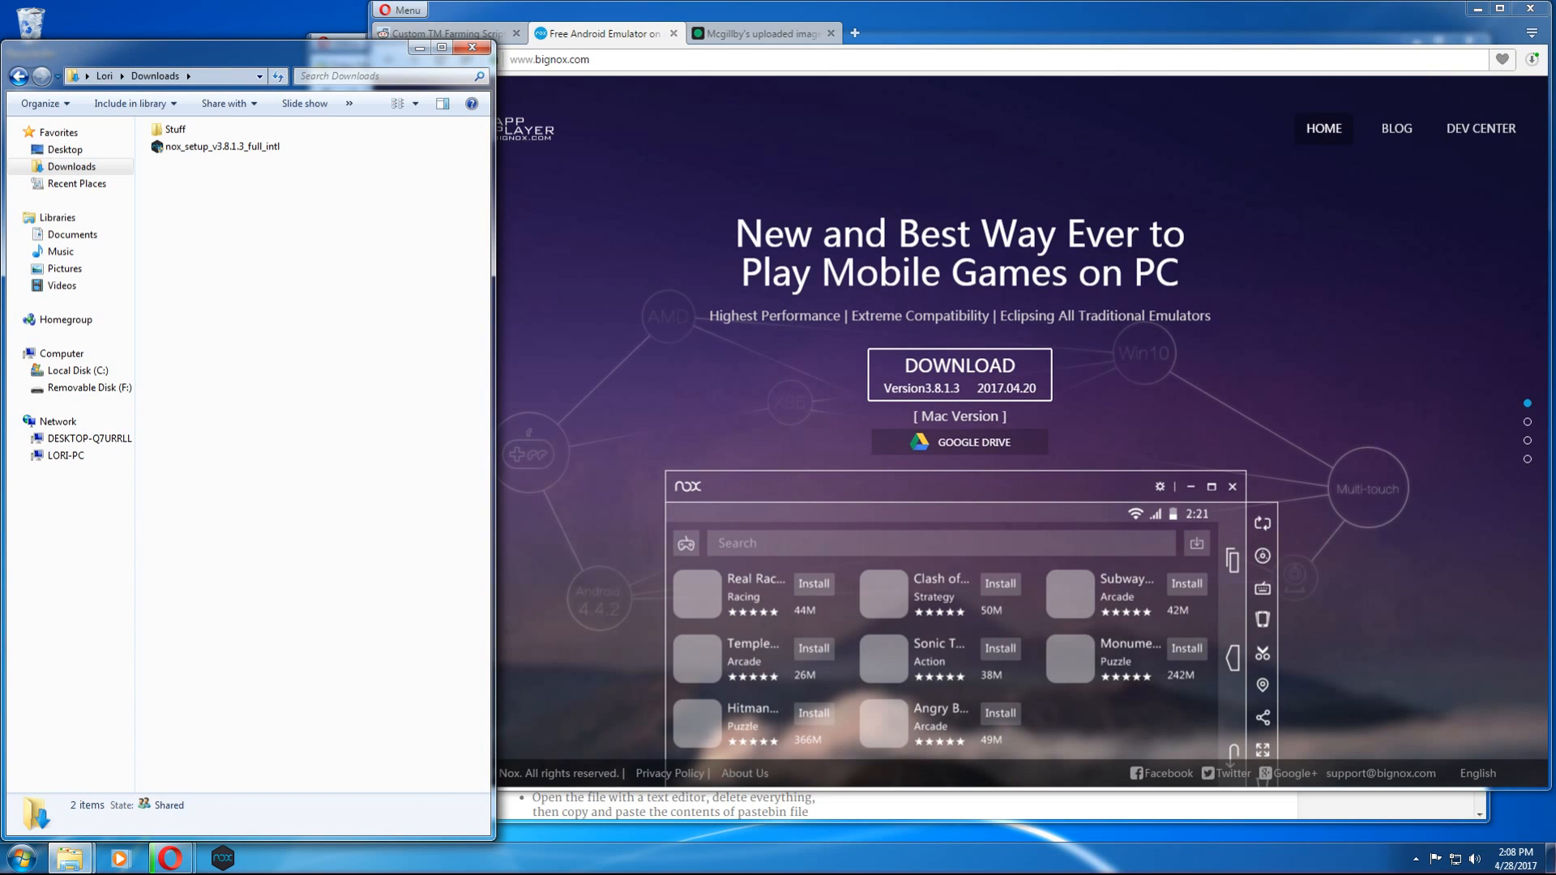
{"action": "right_click", "coordinate": [213, 146]}
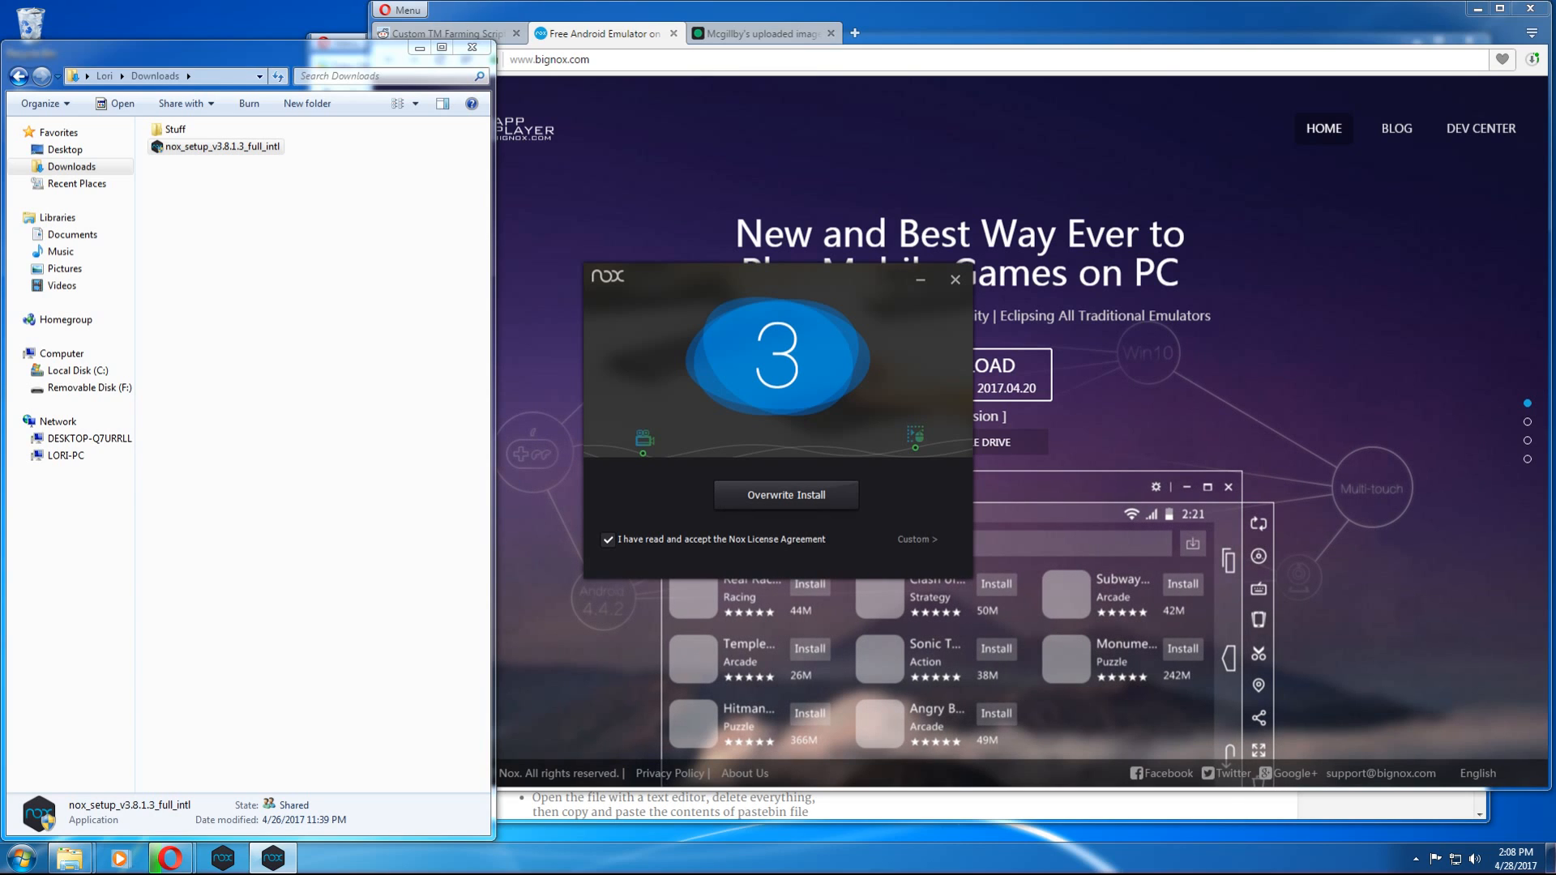
Overwrite the existing Nox installation with NoxPlayer 3.8.1.3.
{"action": "left_click", "coordinate": [953, 278]}
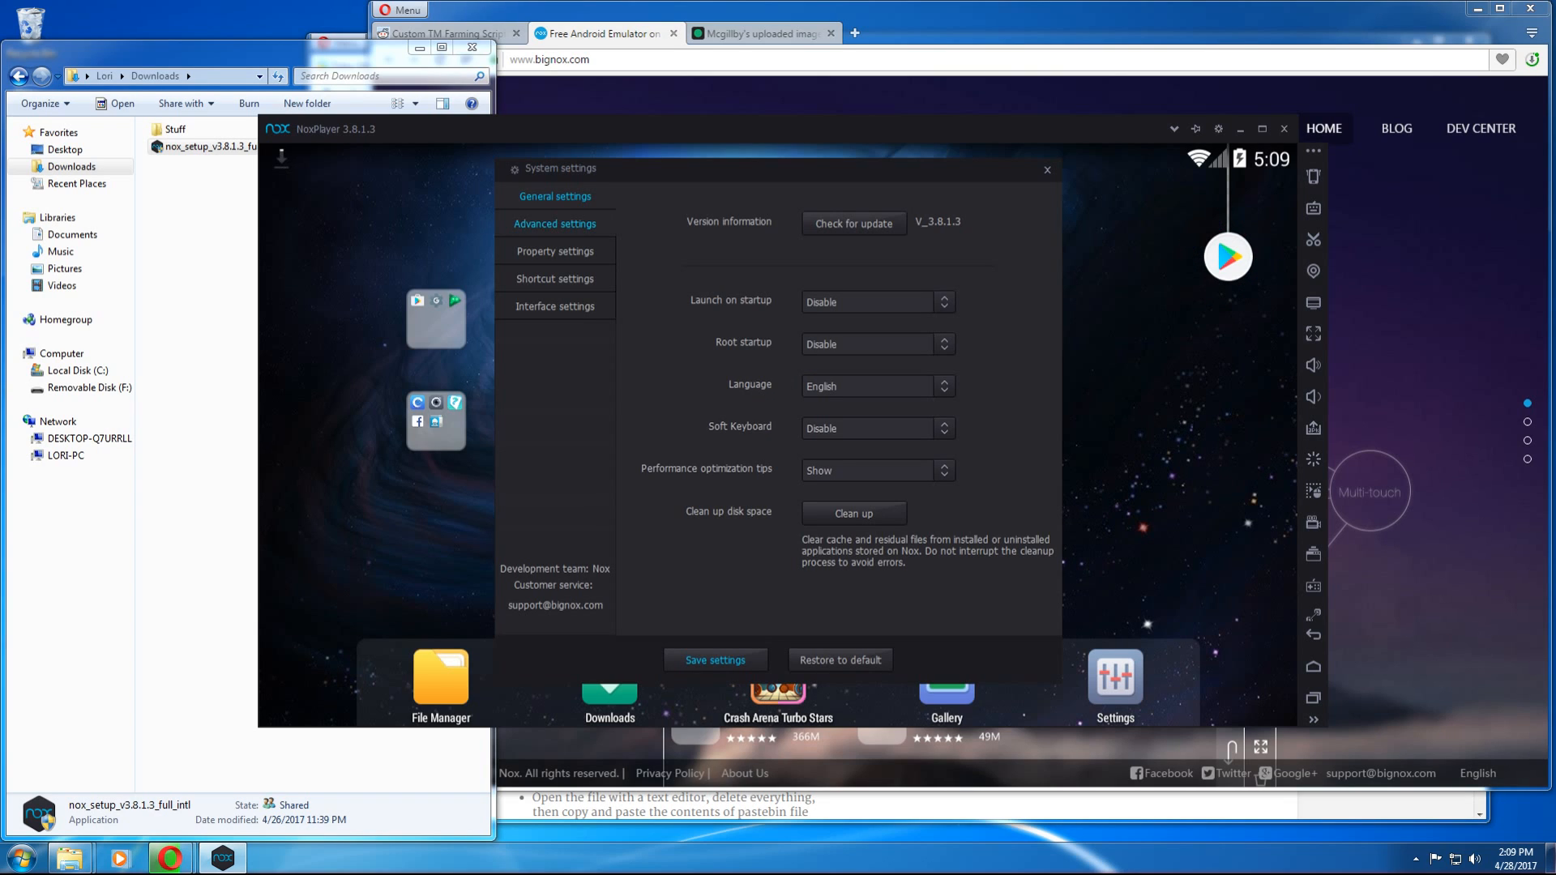
Set Advanced startup layout to Mobile phone (720x1280), save, and restart Nox.
{"action": "left_click", "coordinate": [554, 223]}
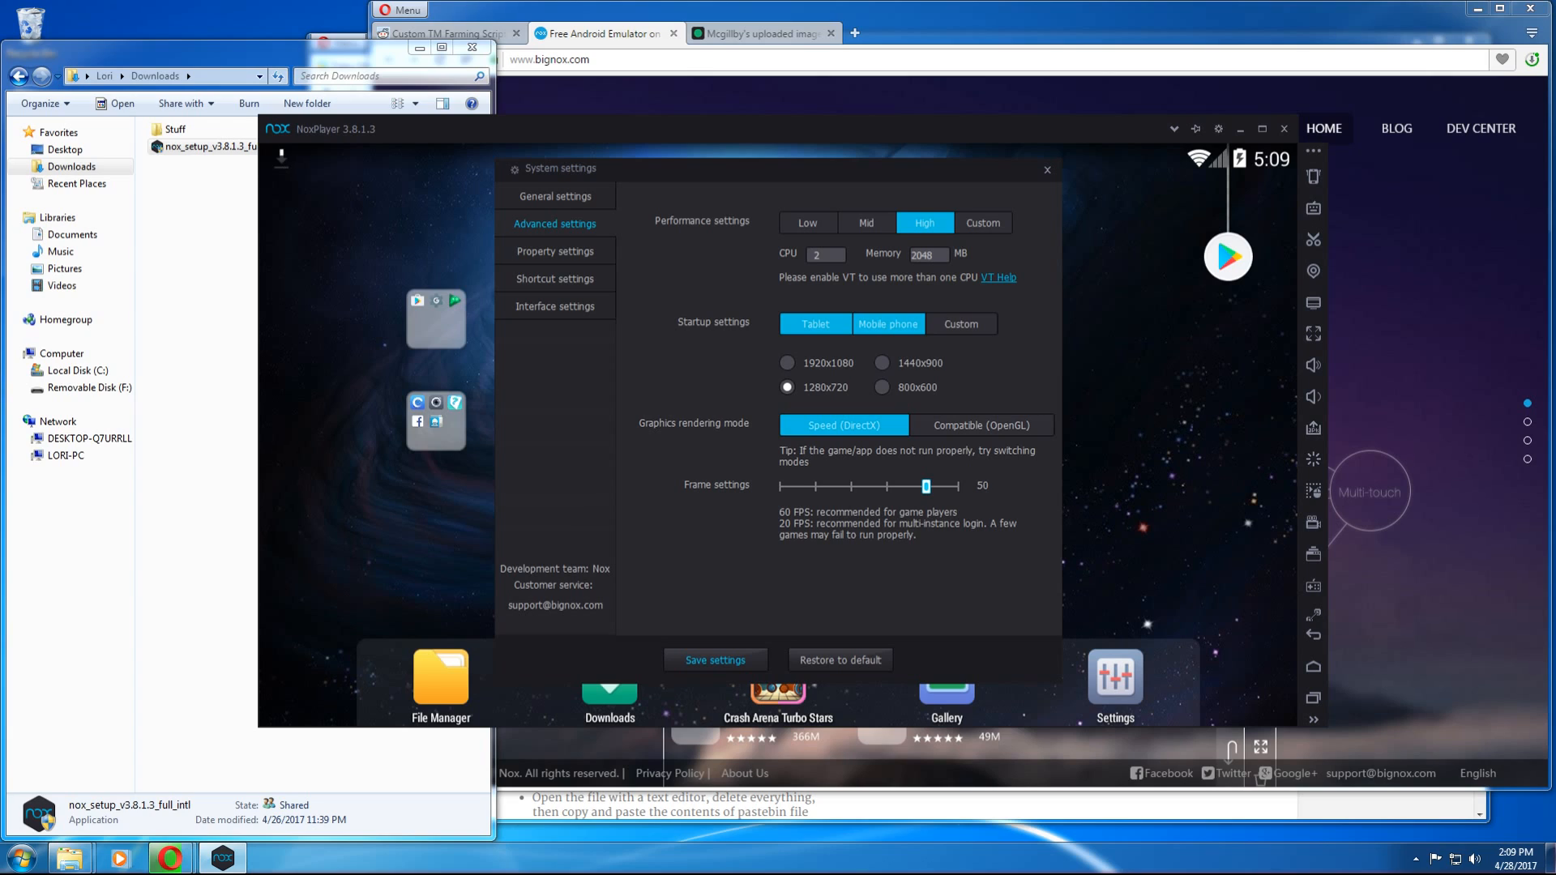
{"action": "left_click", "coordinate": [885, 324]}
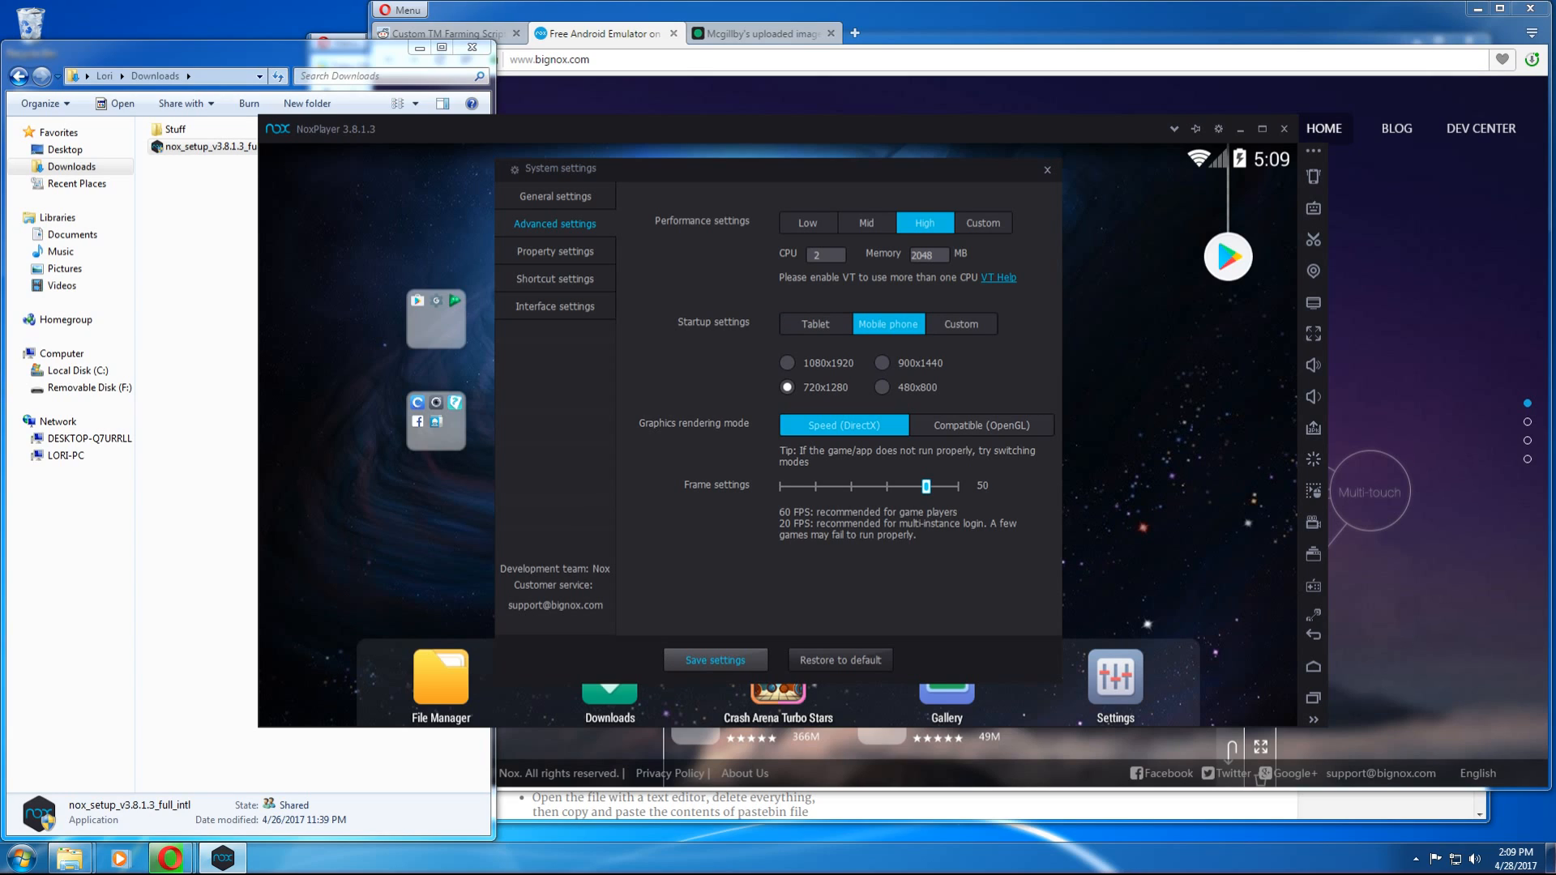
{"action": "left_click", "coordinate": [715, 660]}
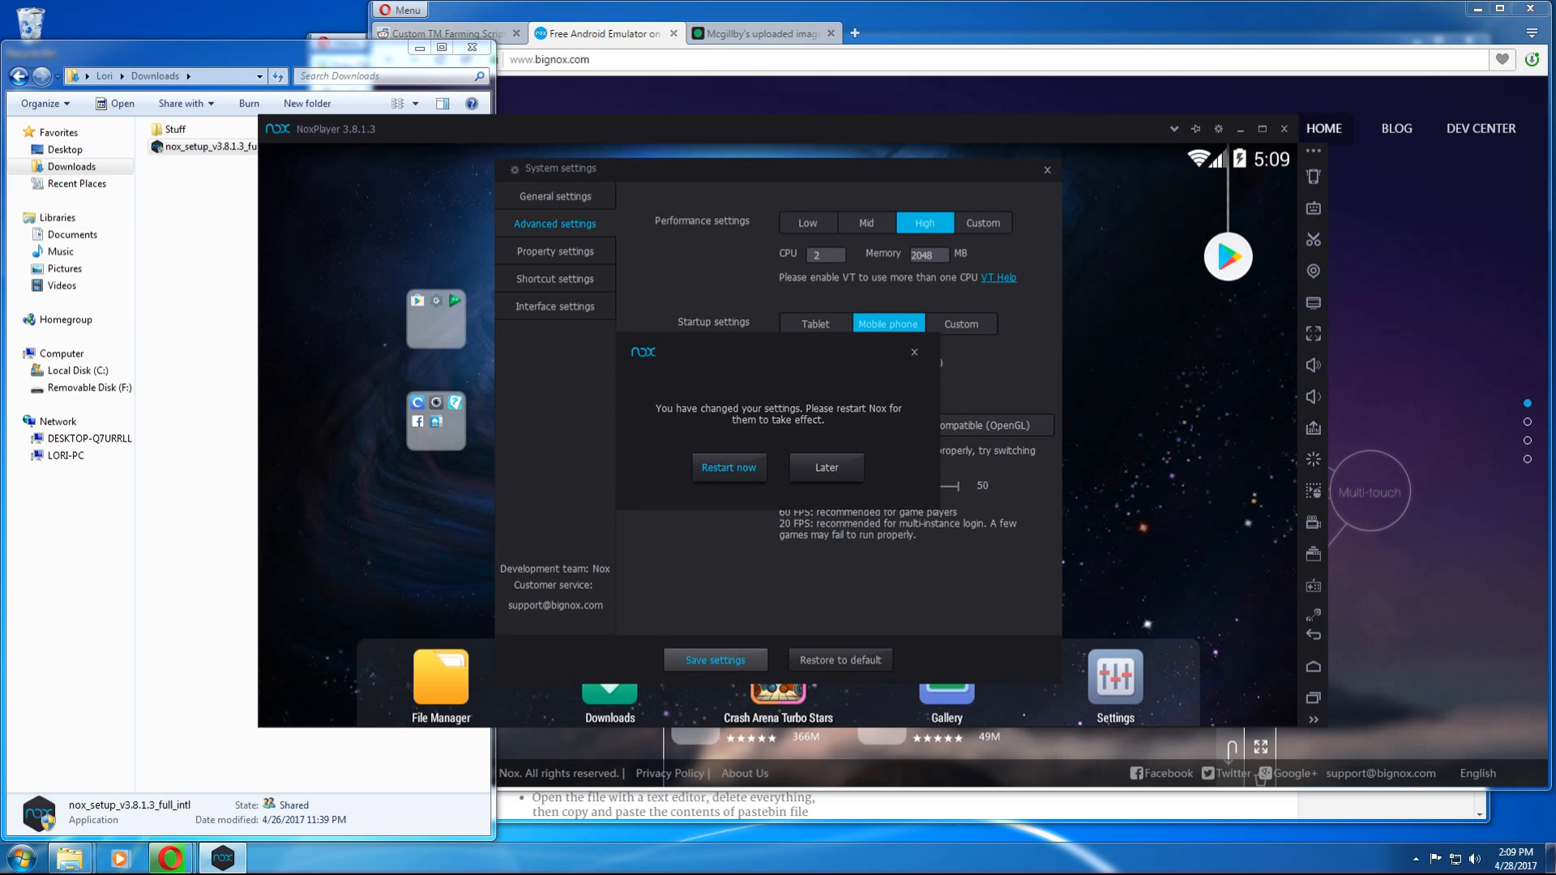
{"action": "left_click", "coordinate": [728, 468]}
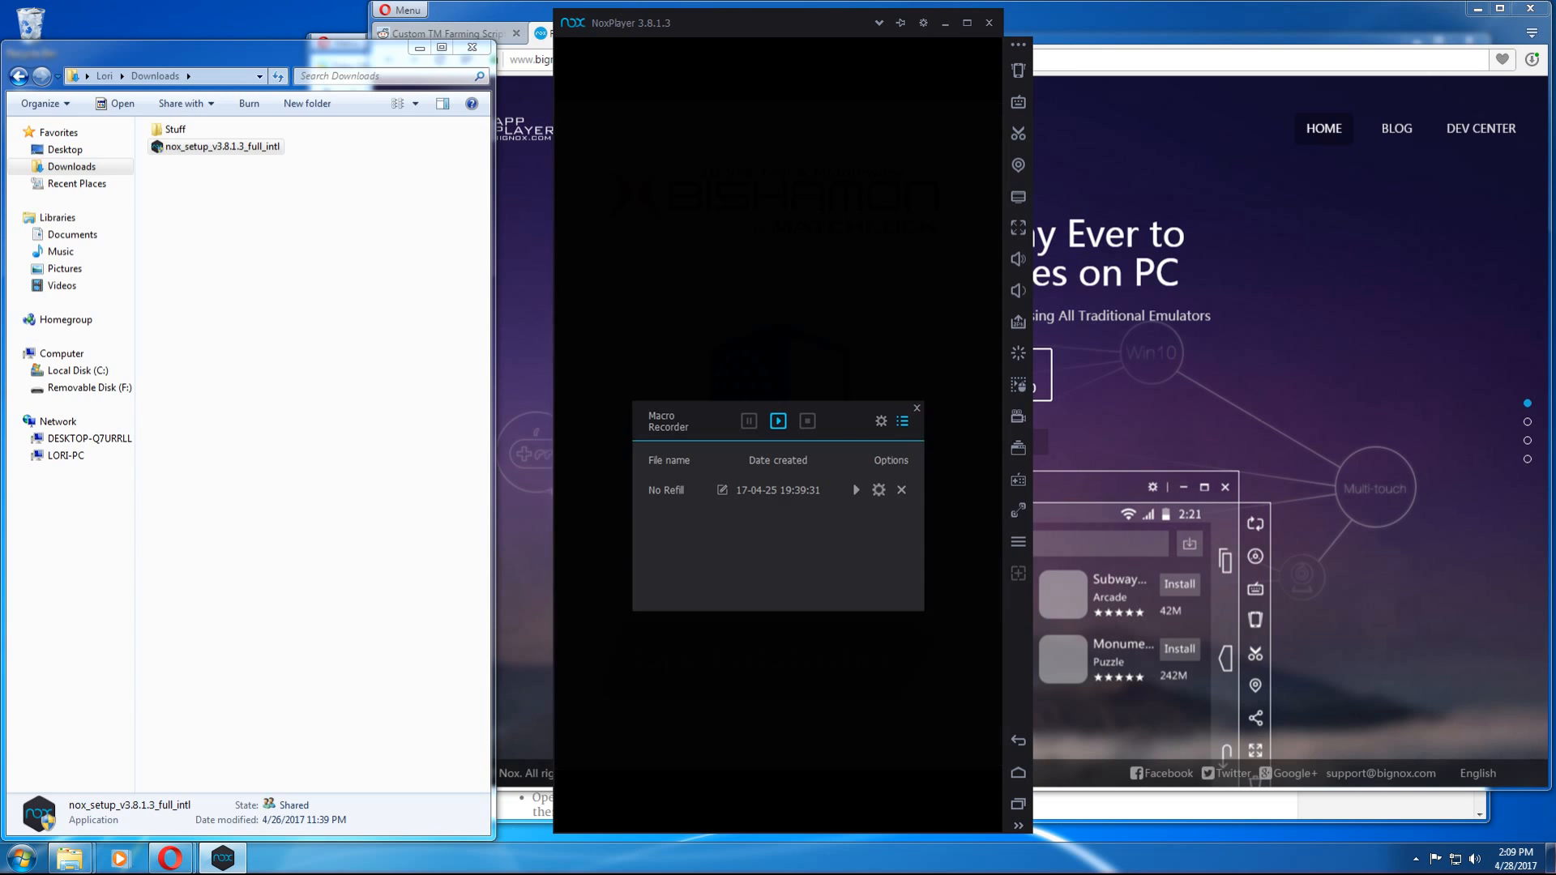
Record a short New Script macro and delete the old No Refill script.
{"action": "left_click", "coordinate": [778, 420]}
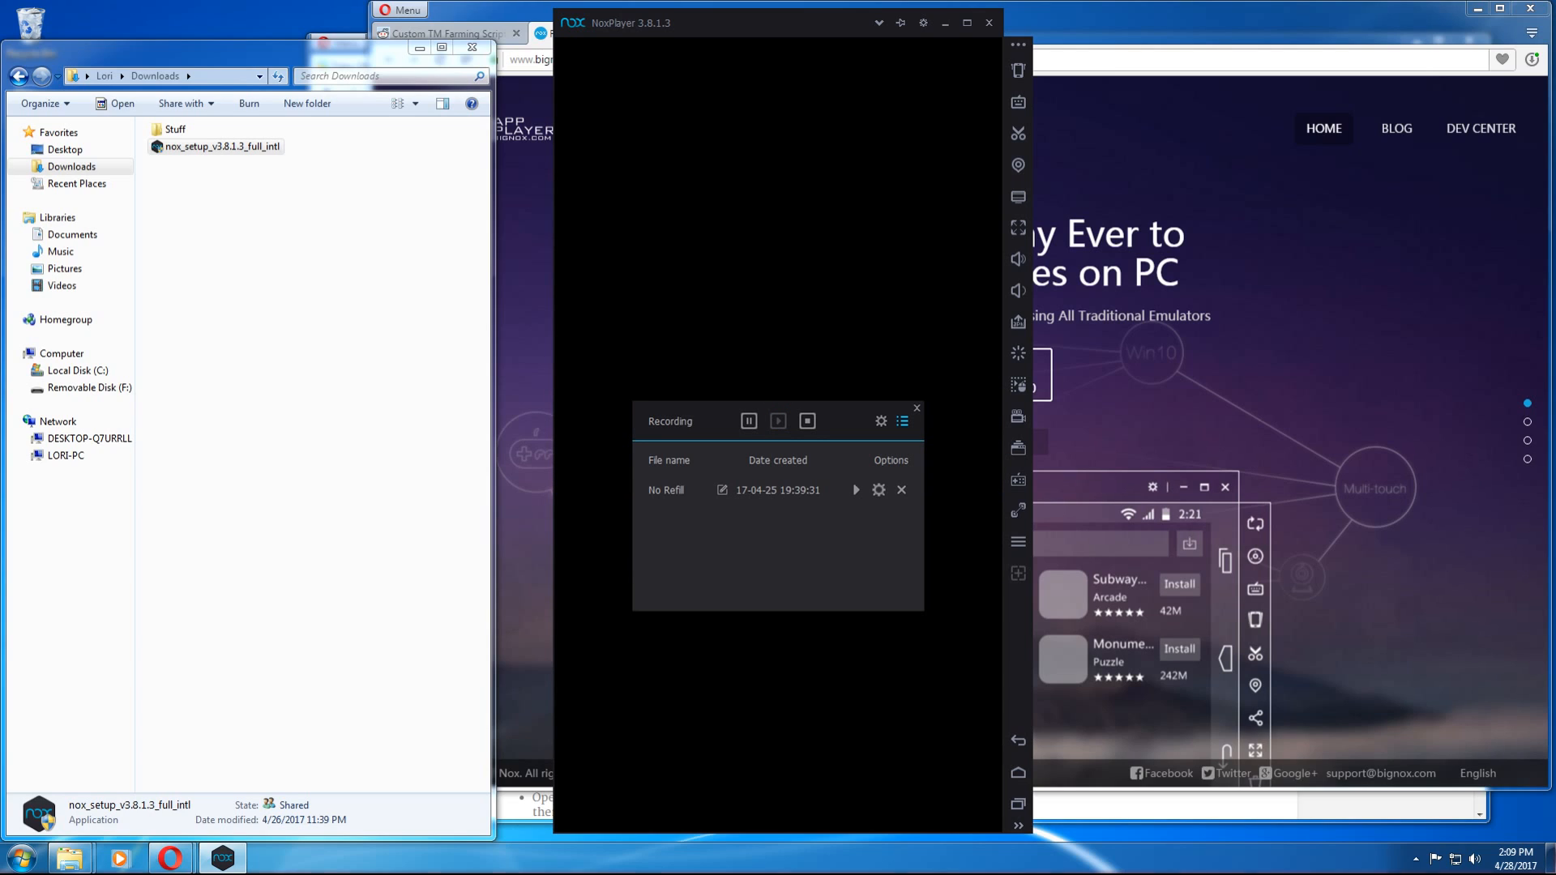
{"action": "left_click", "coordinate": [807, 420]}
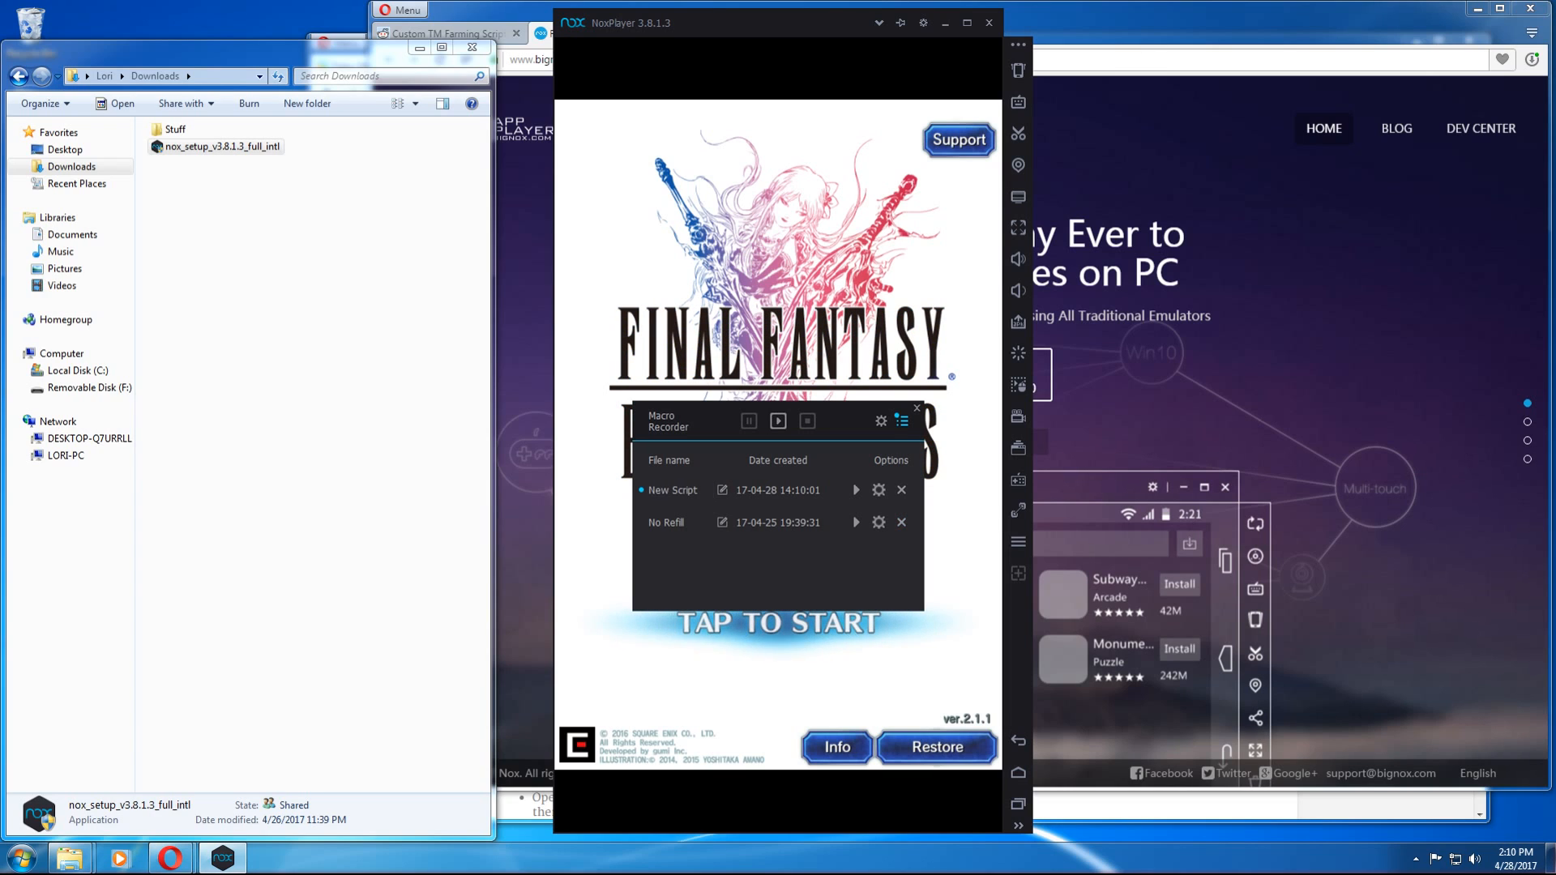
{"action": "left_click", "coordinate": [901, 522]}
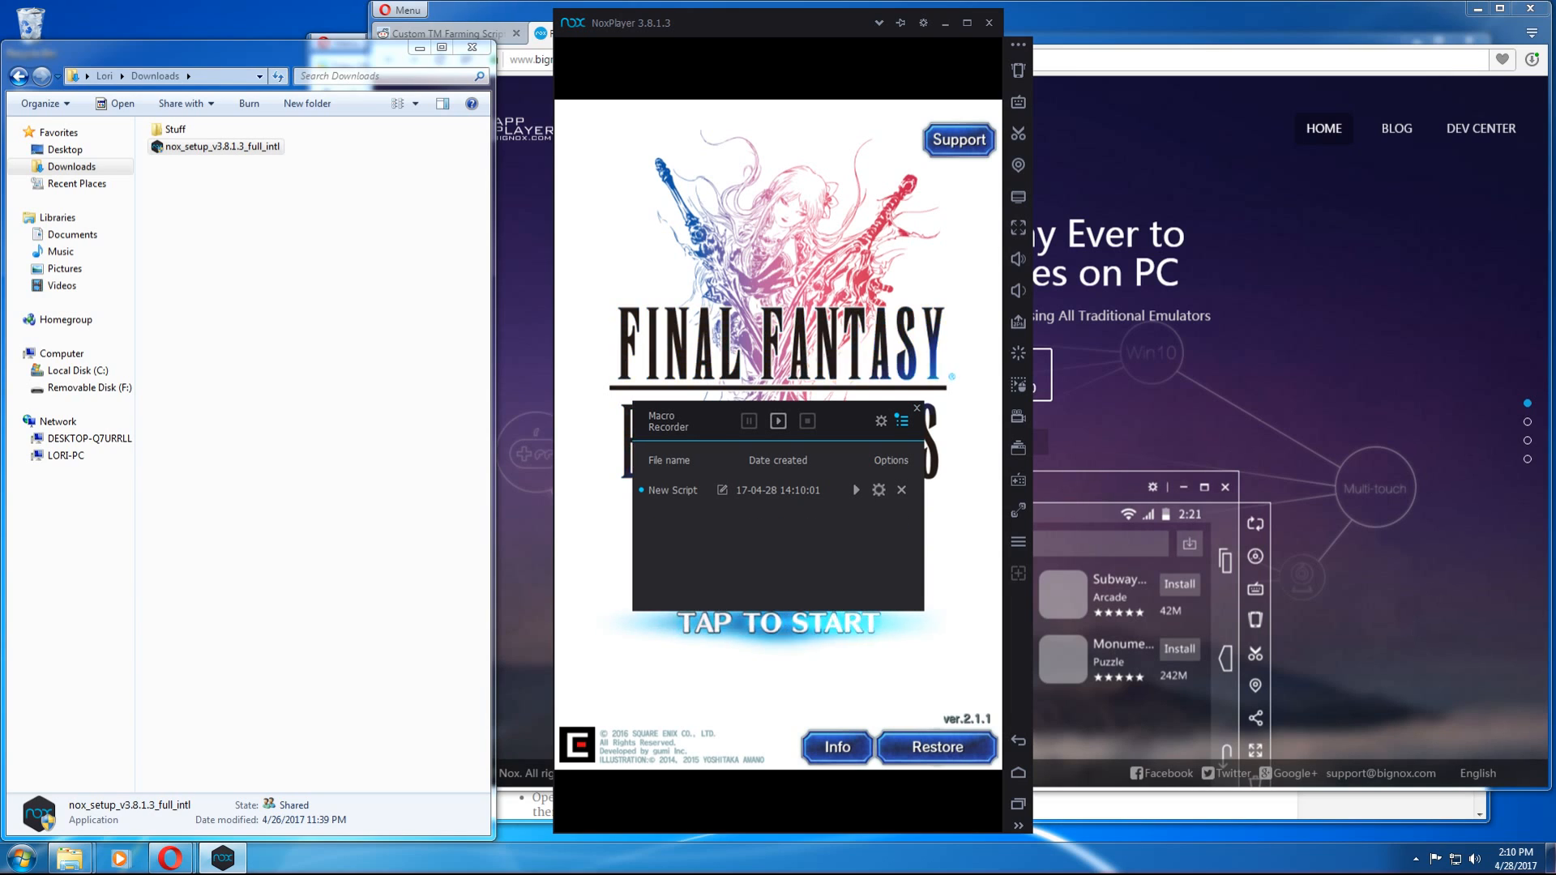
{"action": "left_click", "coordinate": [915, 408]}
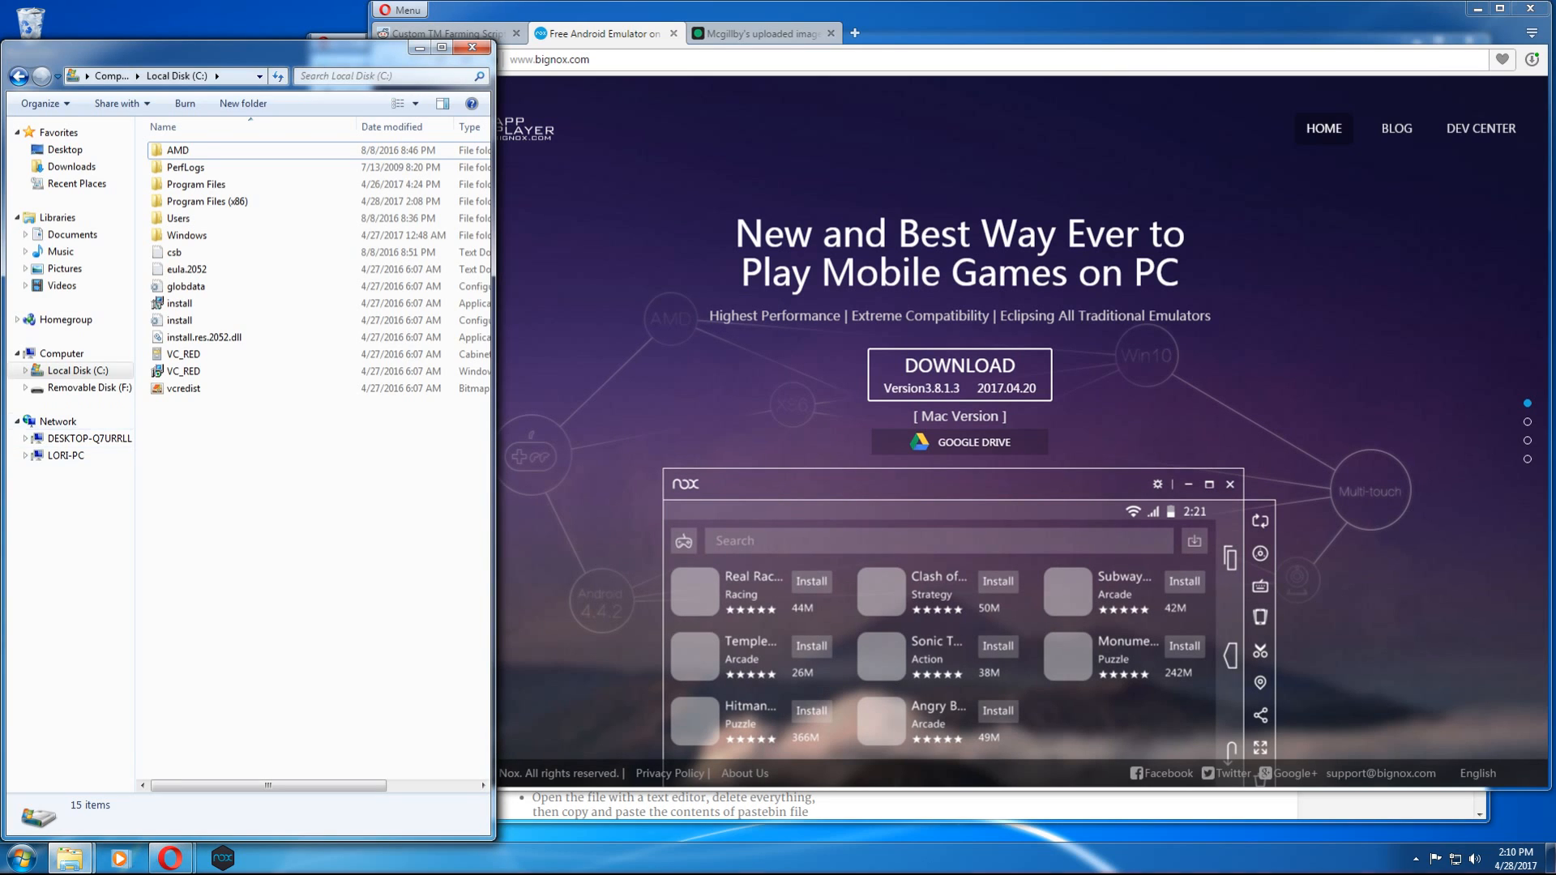
{"action": "mouse_move", "coordinate": [39, 103]}
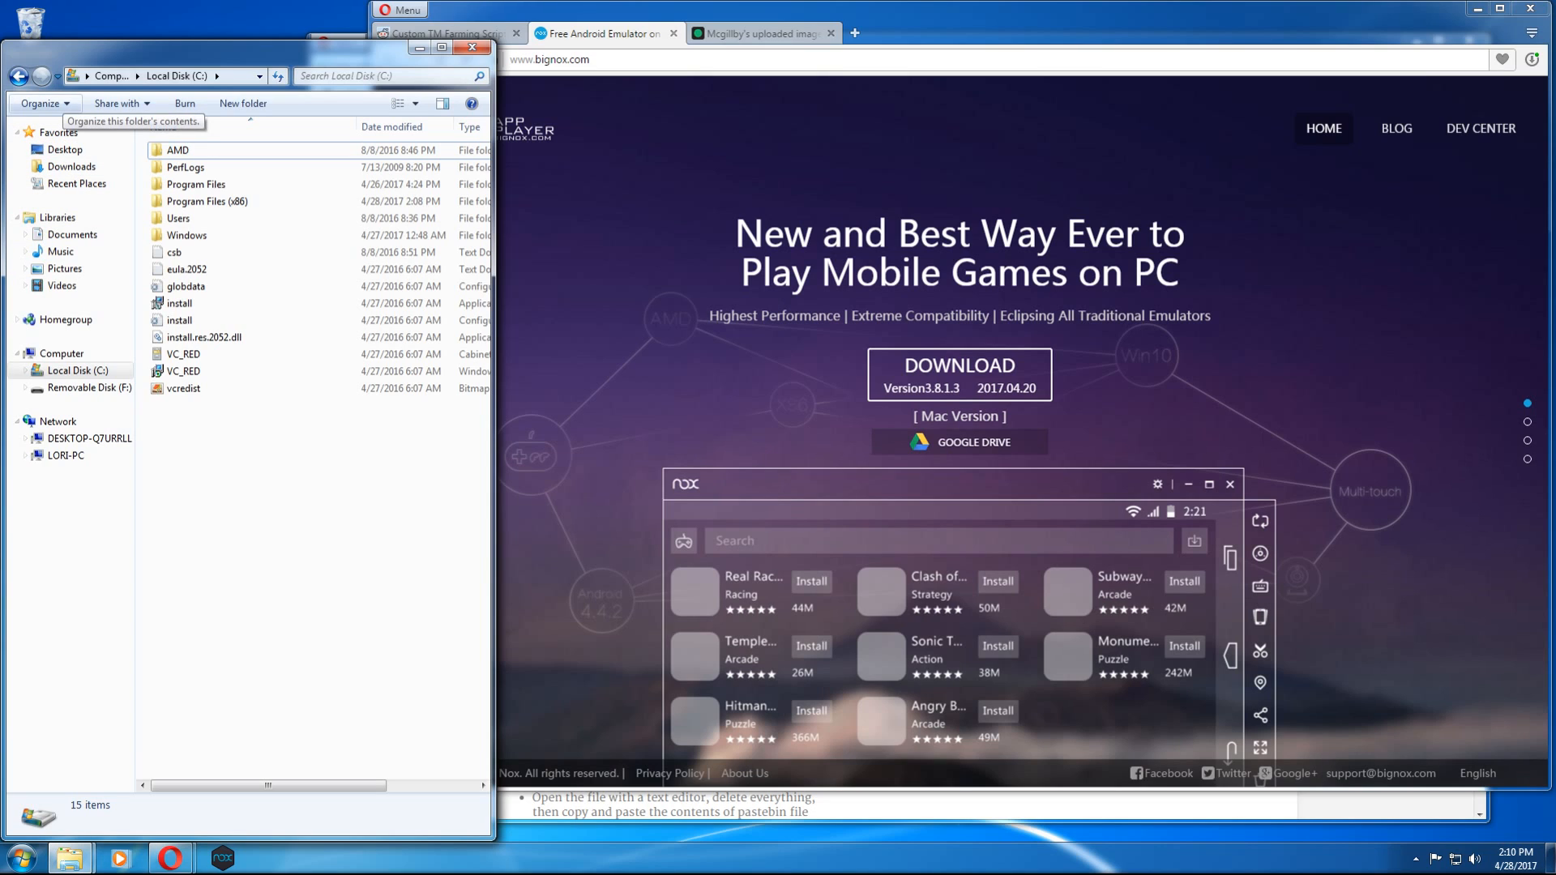
Enable 'Show hidden files, folders, and drives' in Folder and search options.
{"action": "left_click", "coordinate": [39, 102]}
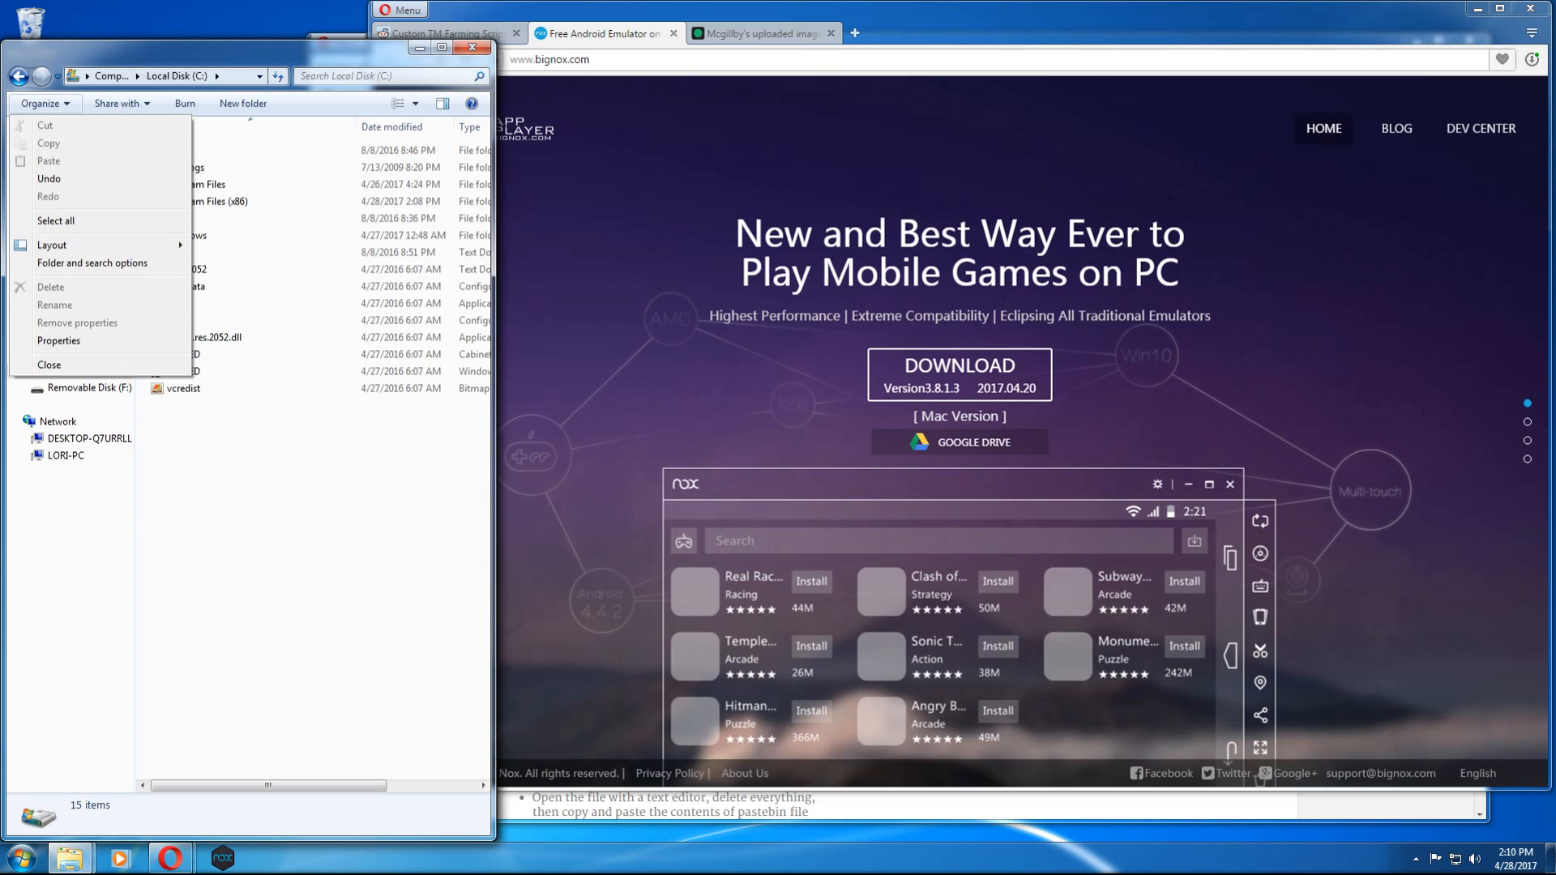
{"action": "mouse_move", "coordinate": [92, 263]}
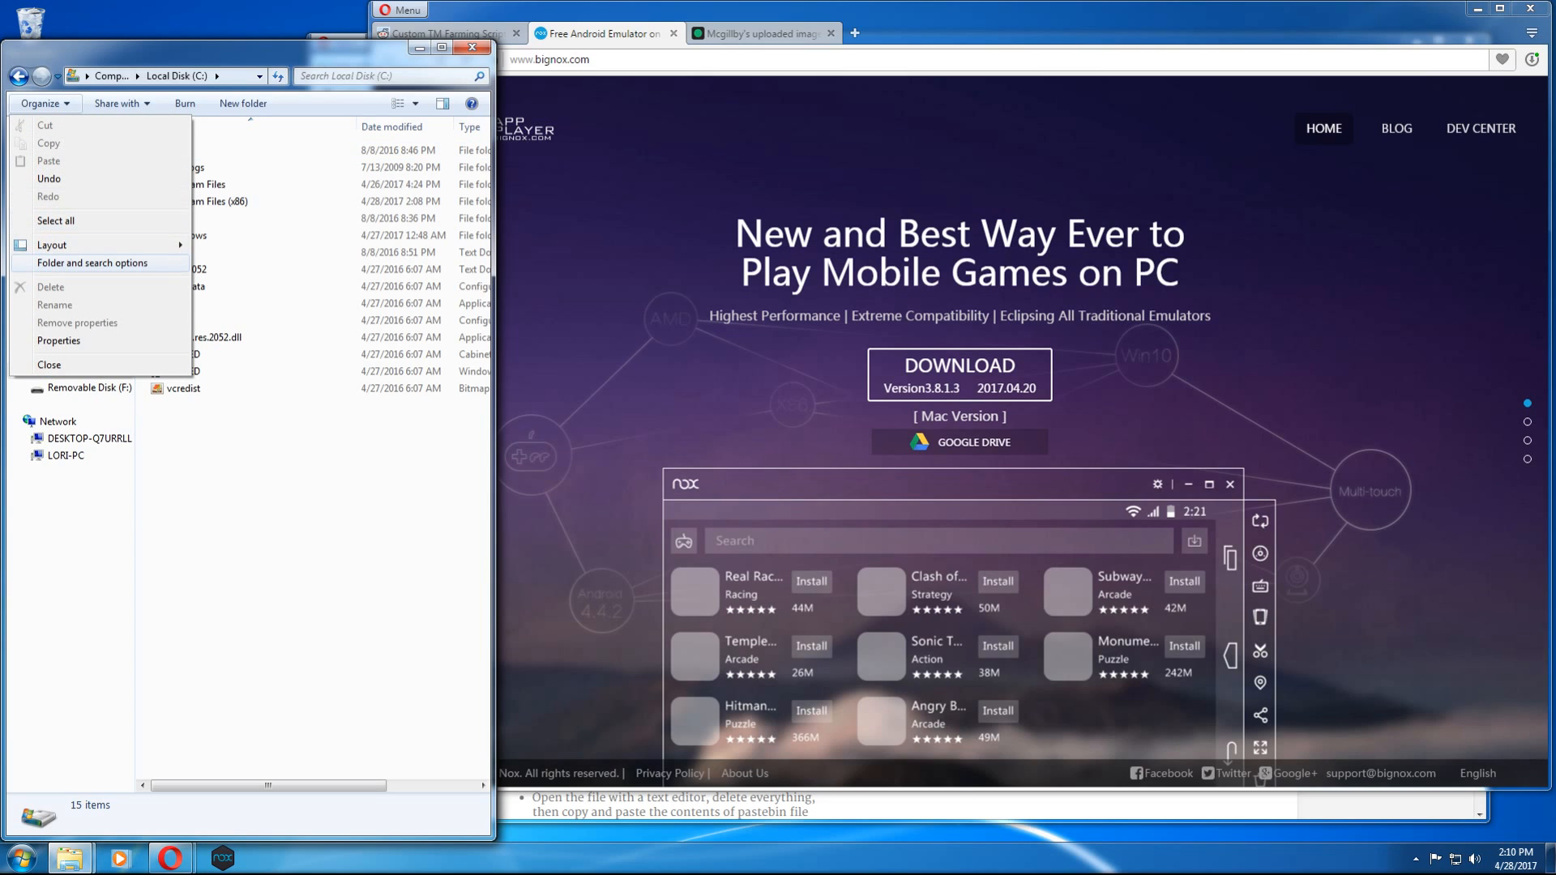
{"action": "left_click", "coordinate": [91, 263]}
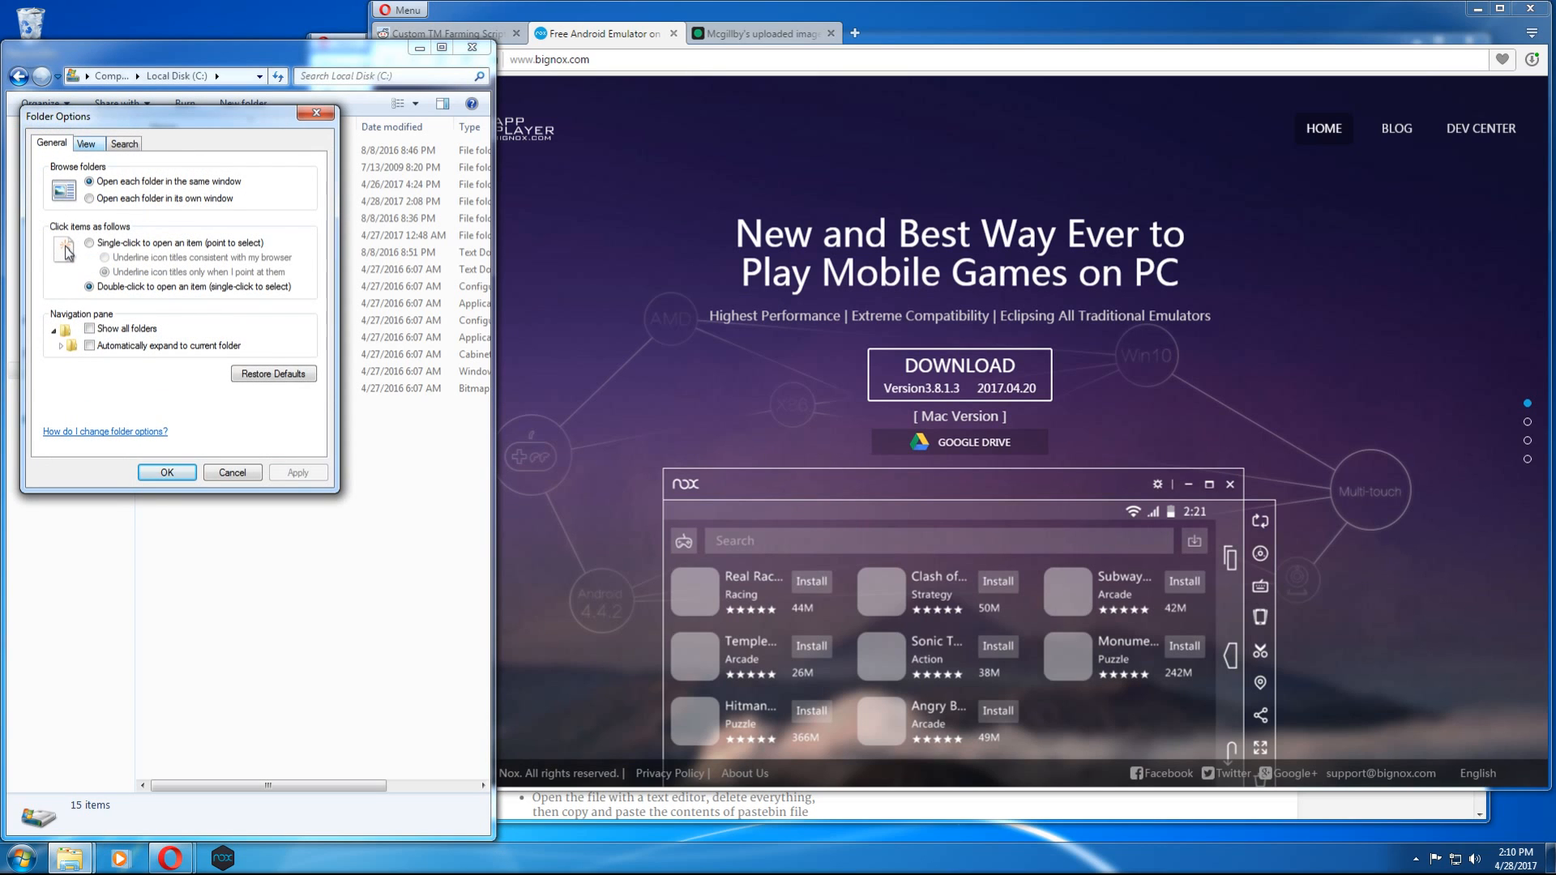
{"action": "left_click", "coordinate": [85, 143]}
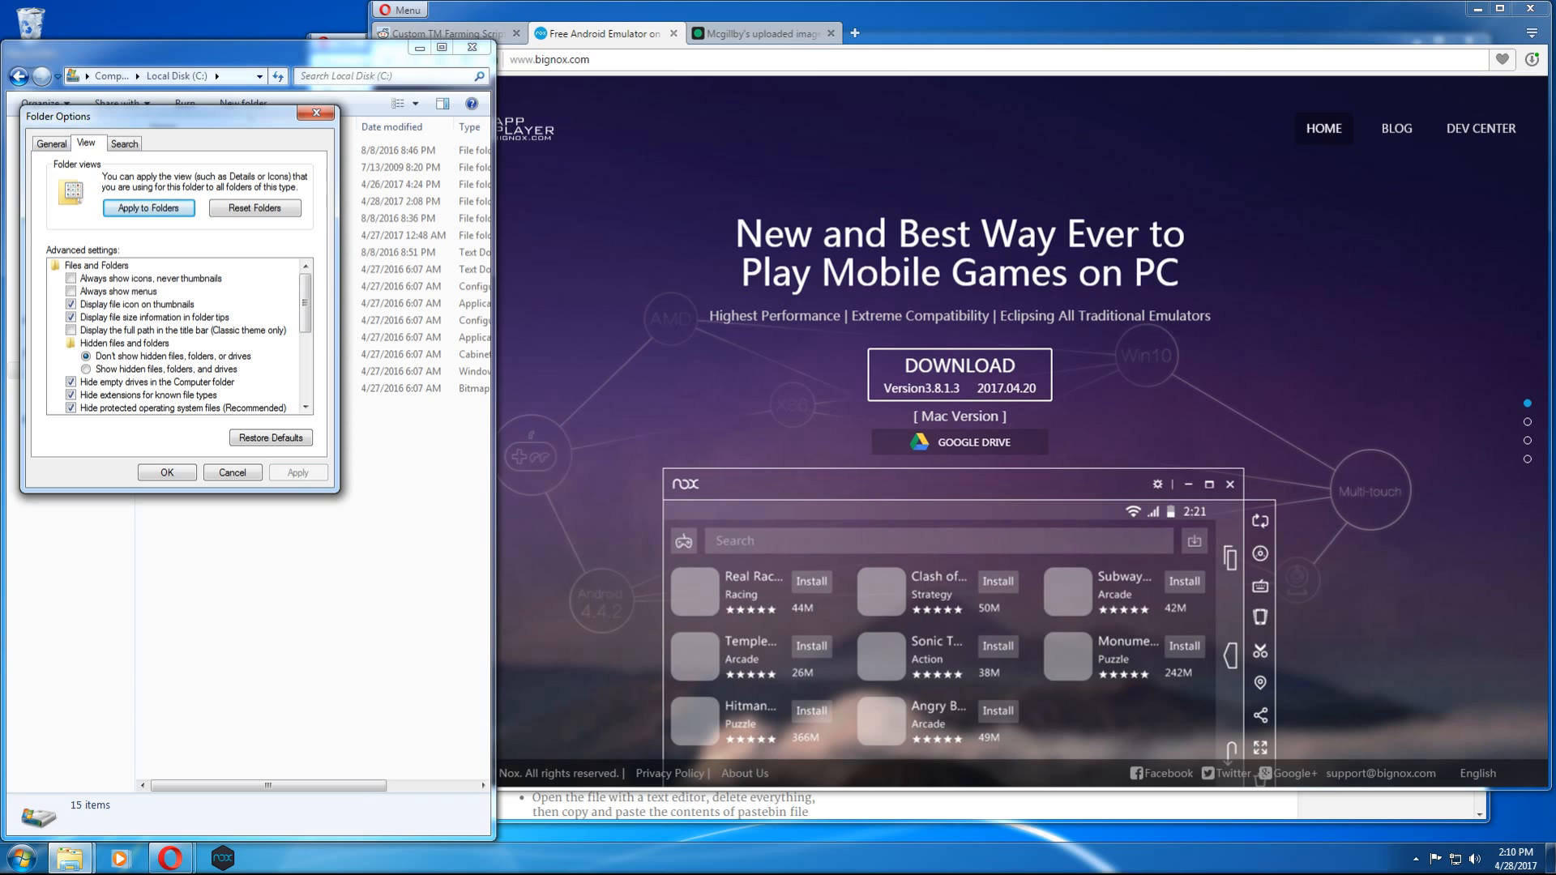
{"action": "left_click", "coordinate": [87, 368]}
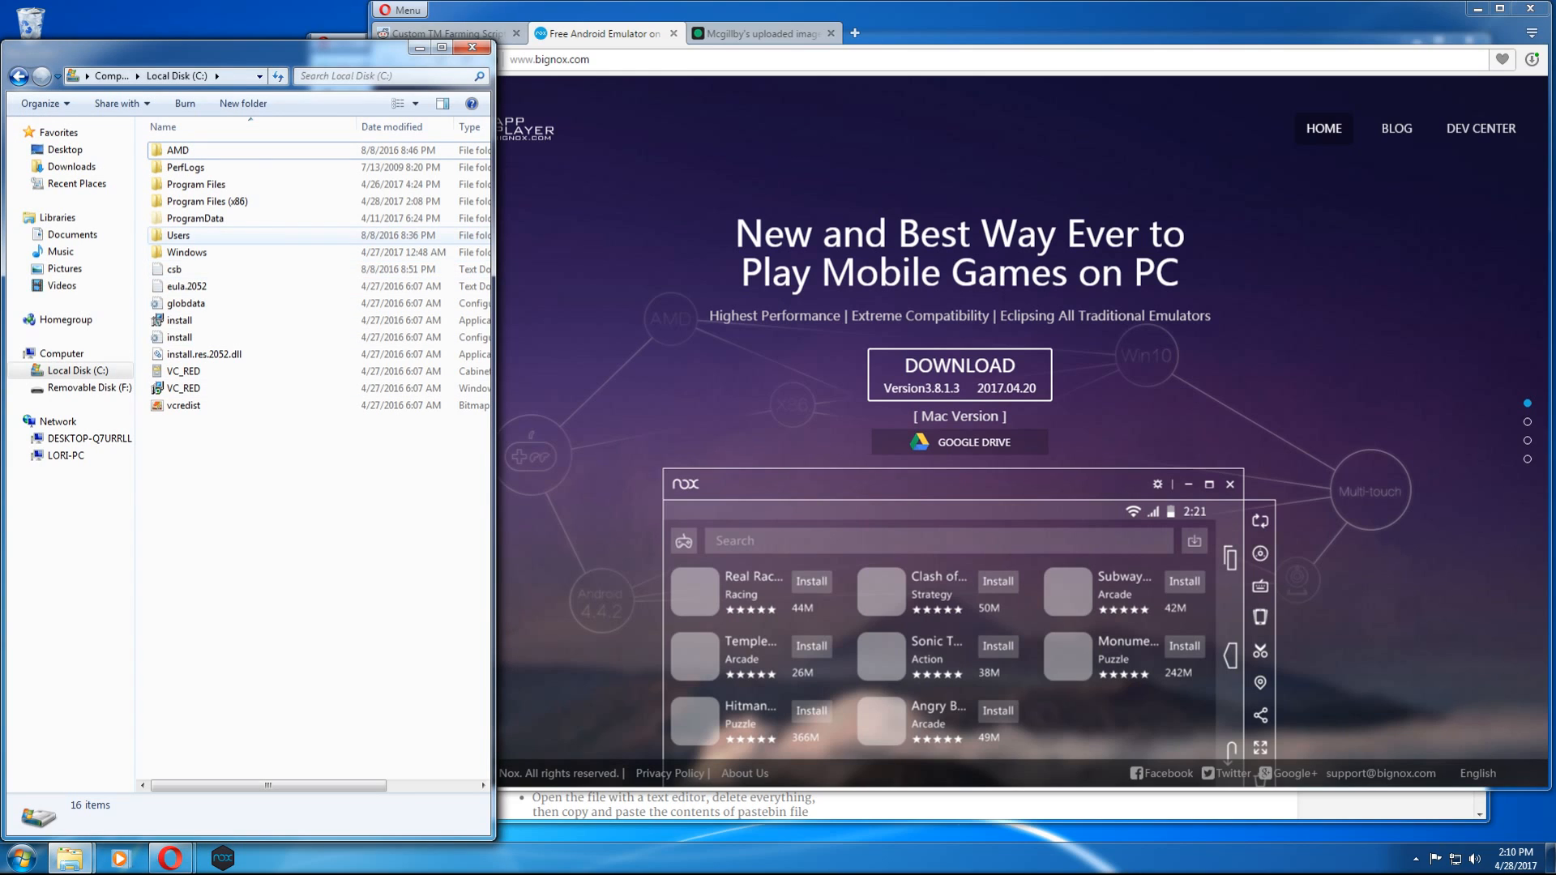
Browse from Users through AppData\Local\Nox into the record folder.
{"action": "left_click", "coordinate": [178, 235]}
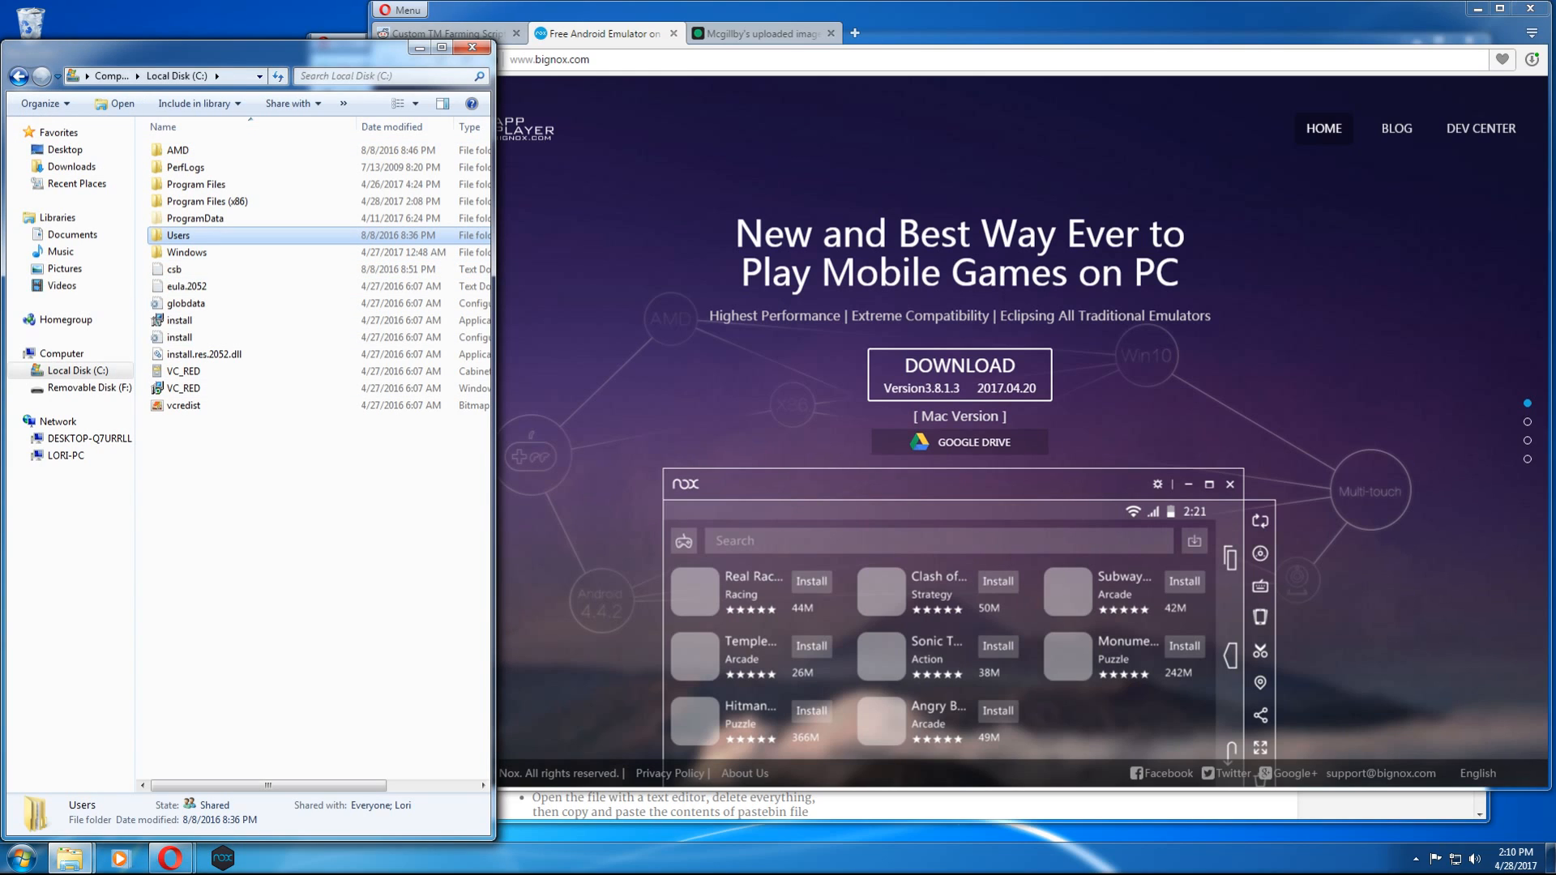
{"action": "double_click", "coordinate": [178, 235]}
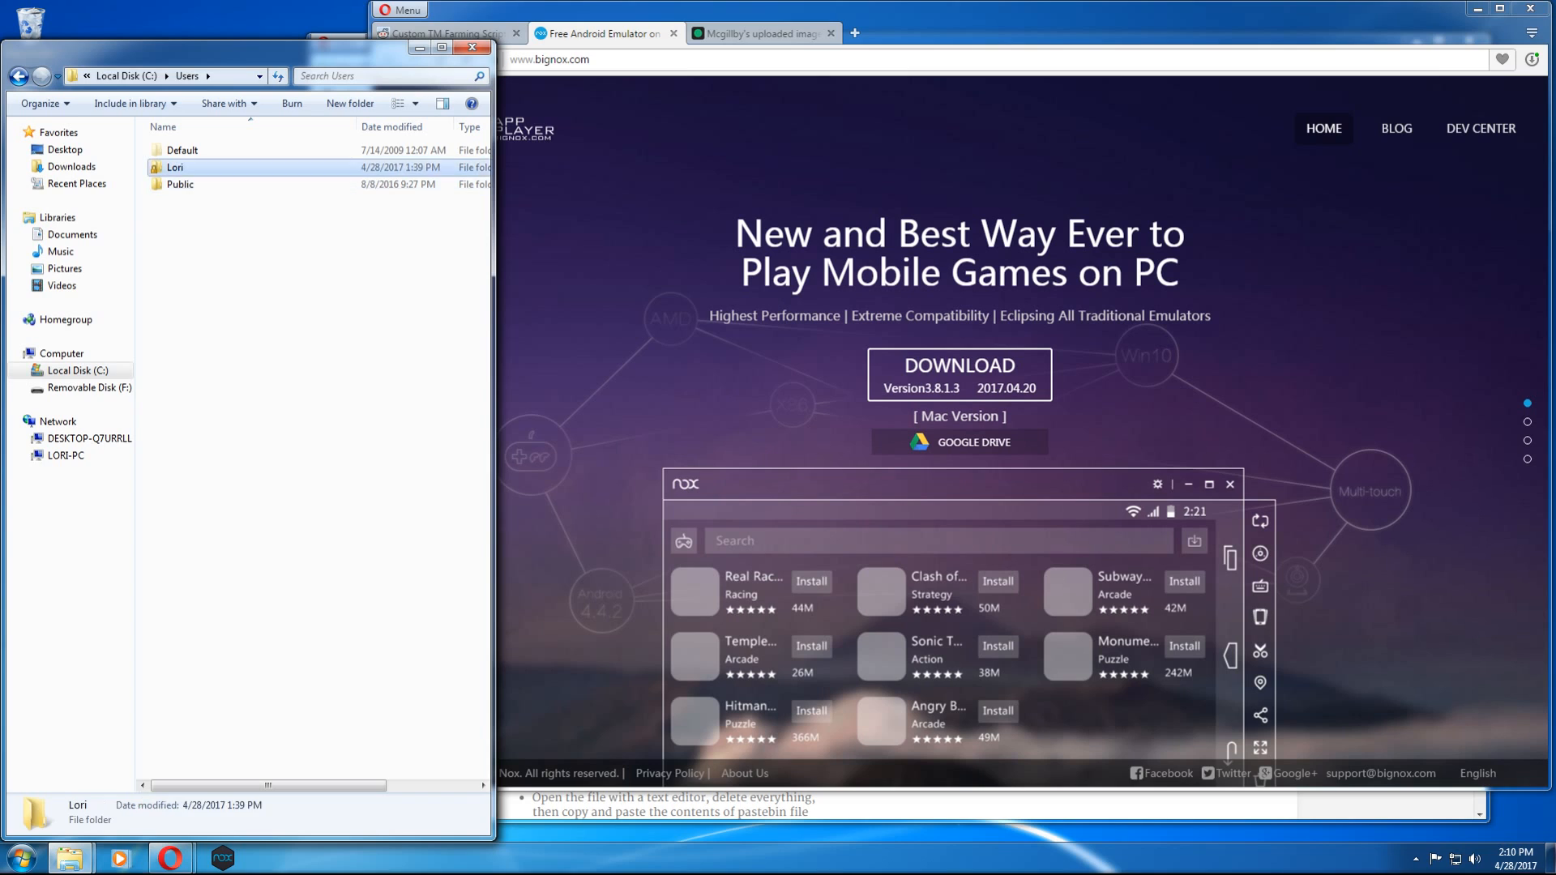
{"action": "double_click", "coordinate": [175, 167]}
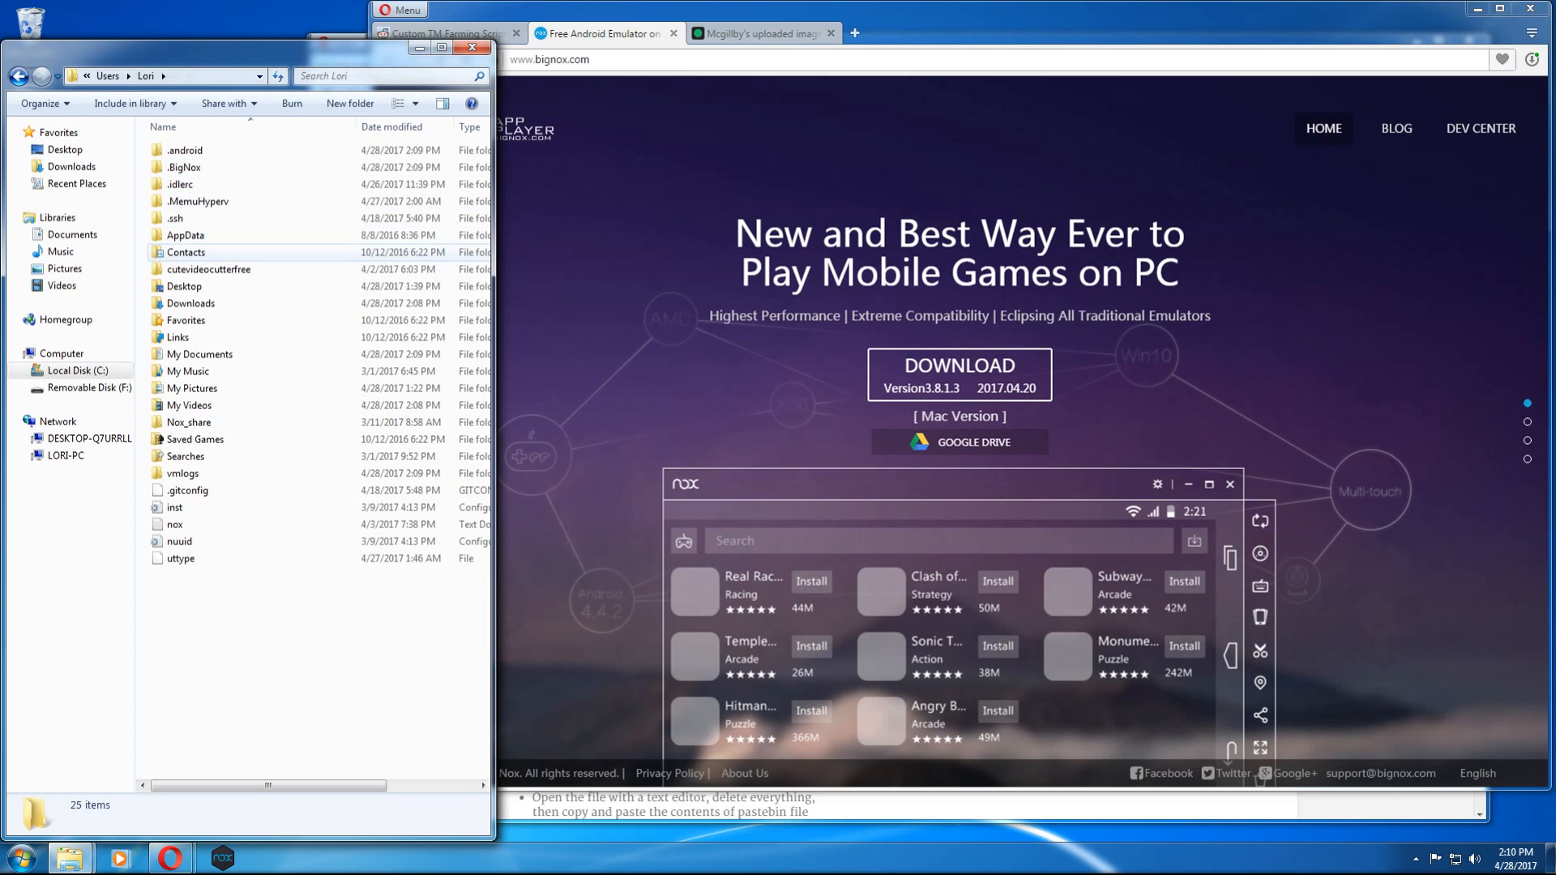
{"action": "left_click", "coordinate": [186, 235]}
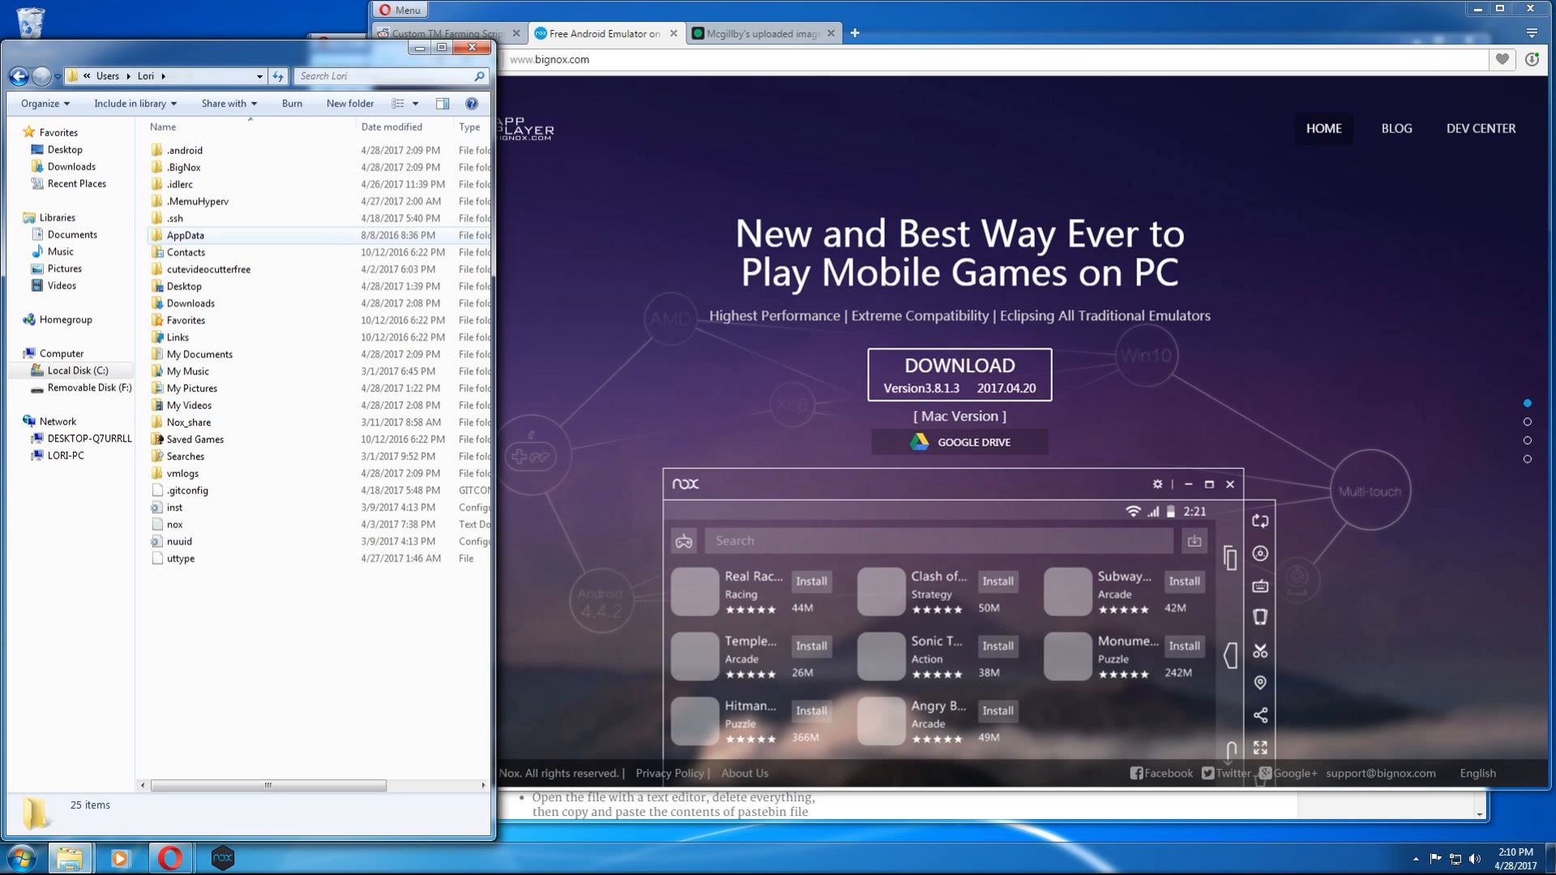
{"action": "left_click", "coordinate": [185, 235]}
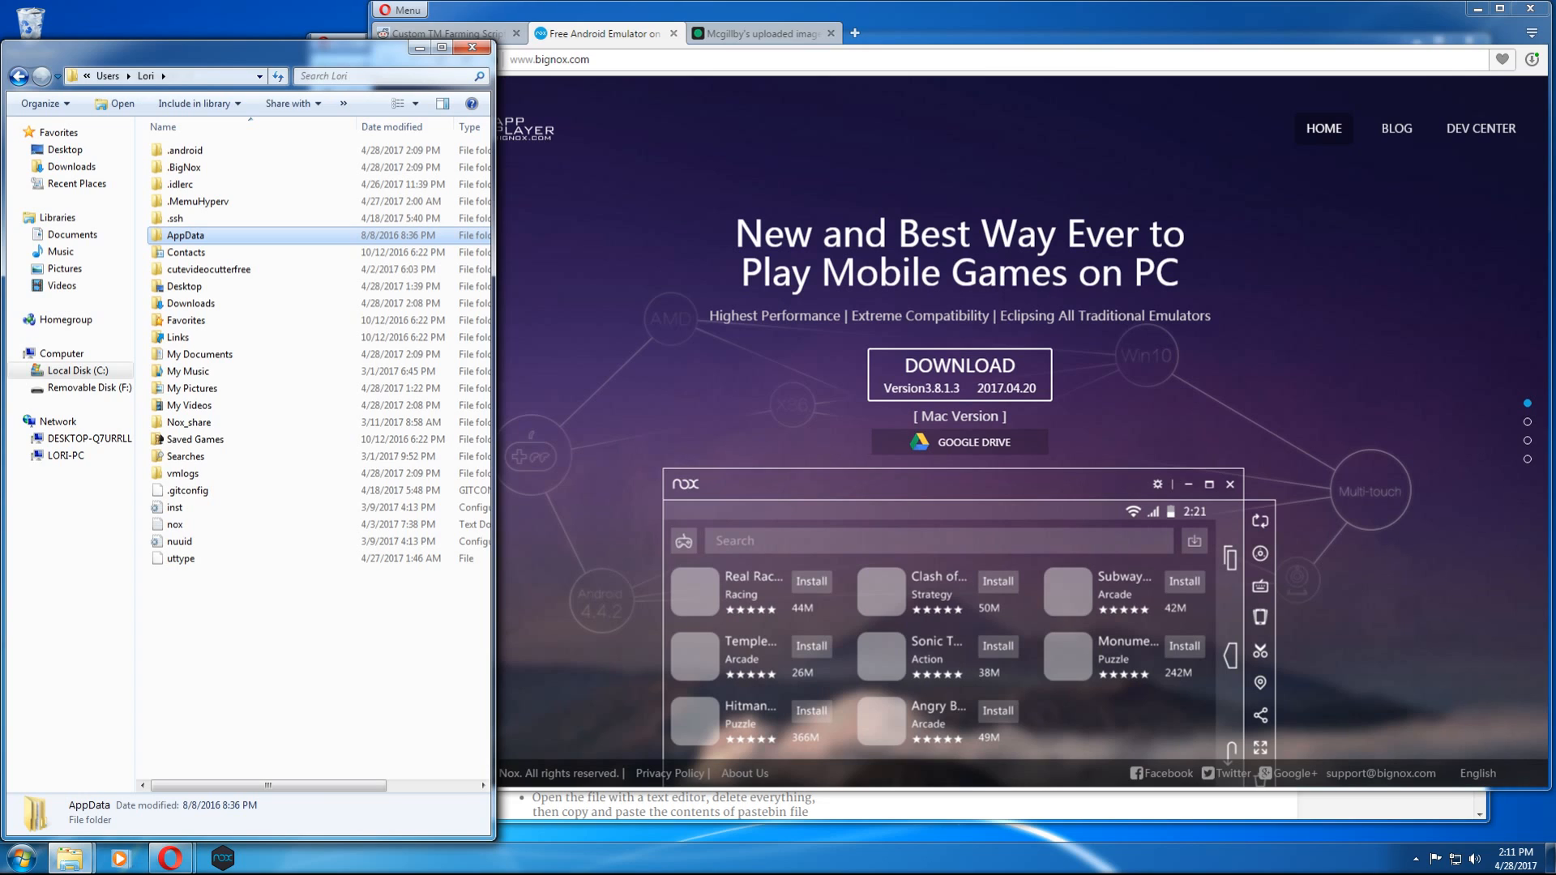
{"action": "double_click", "coordinate": [185, 235]}
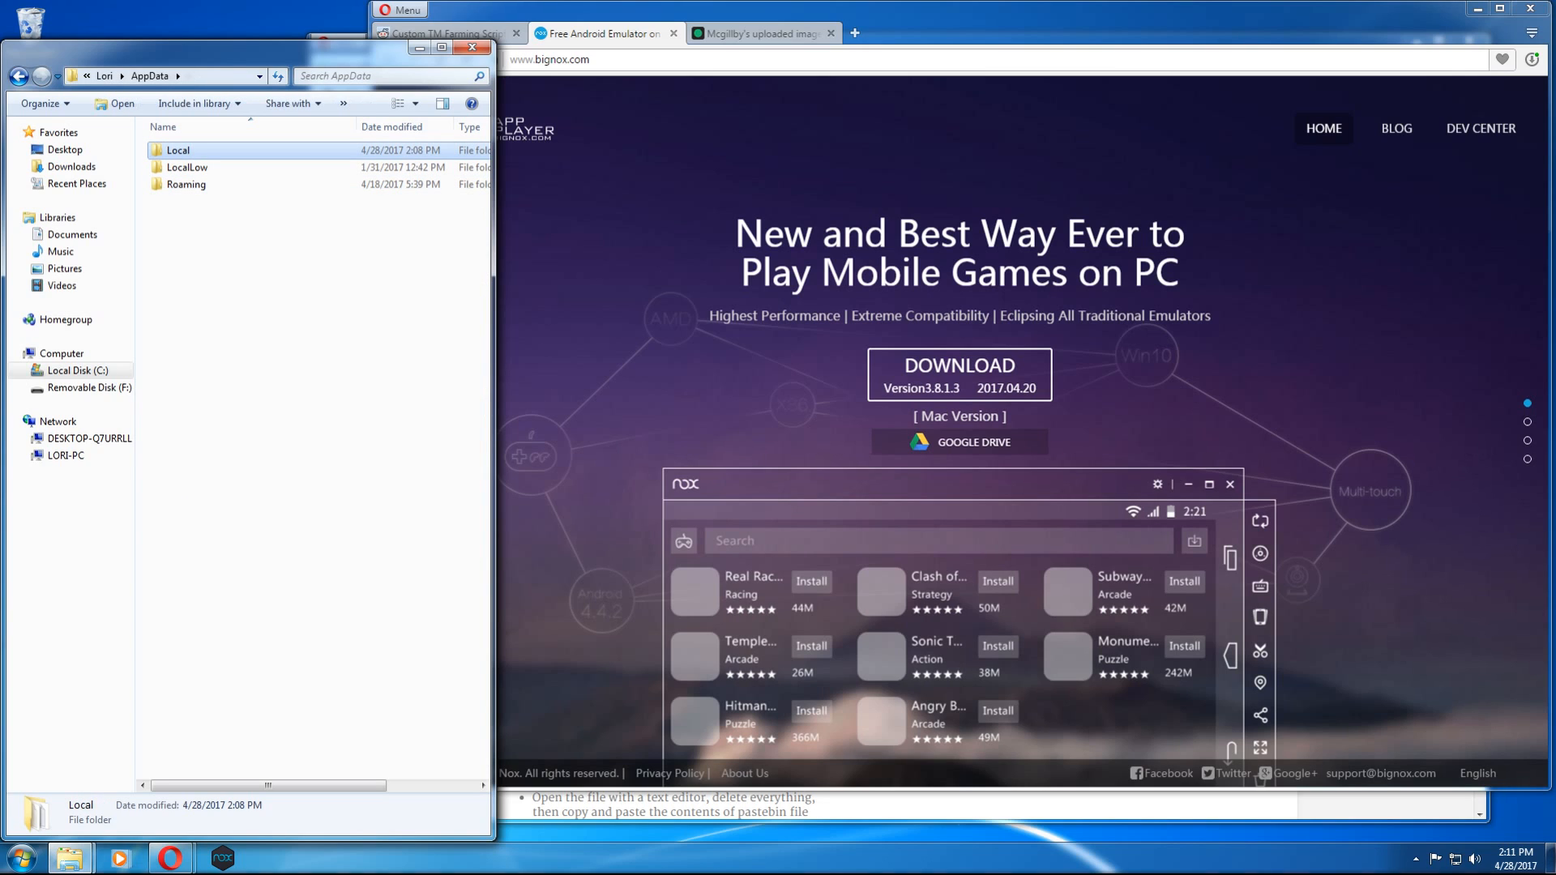
{"action": "double_click", "coordinate": [179, 150]}
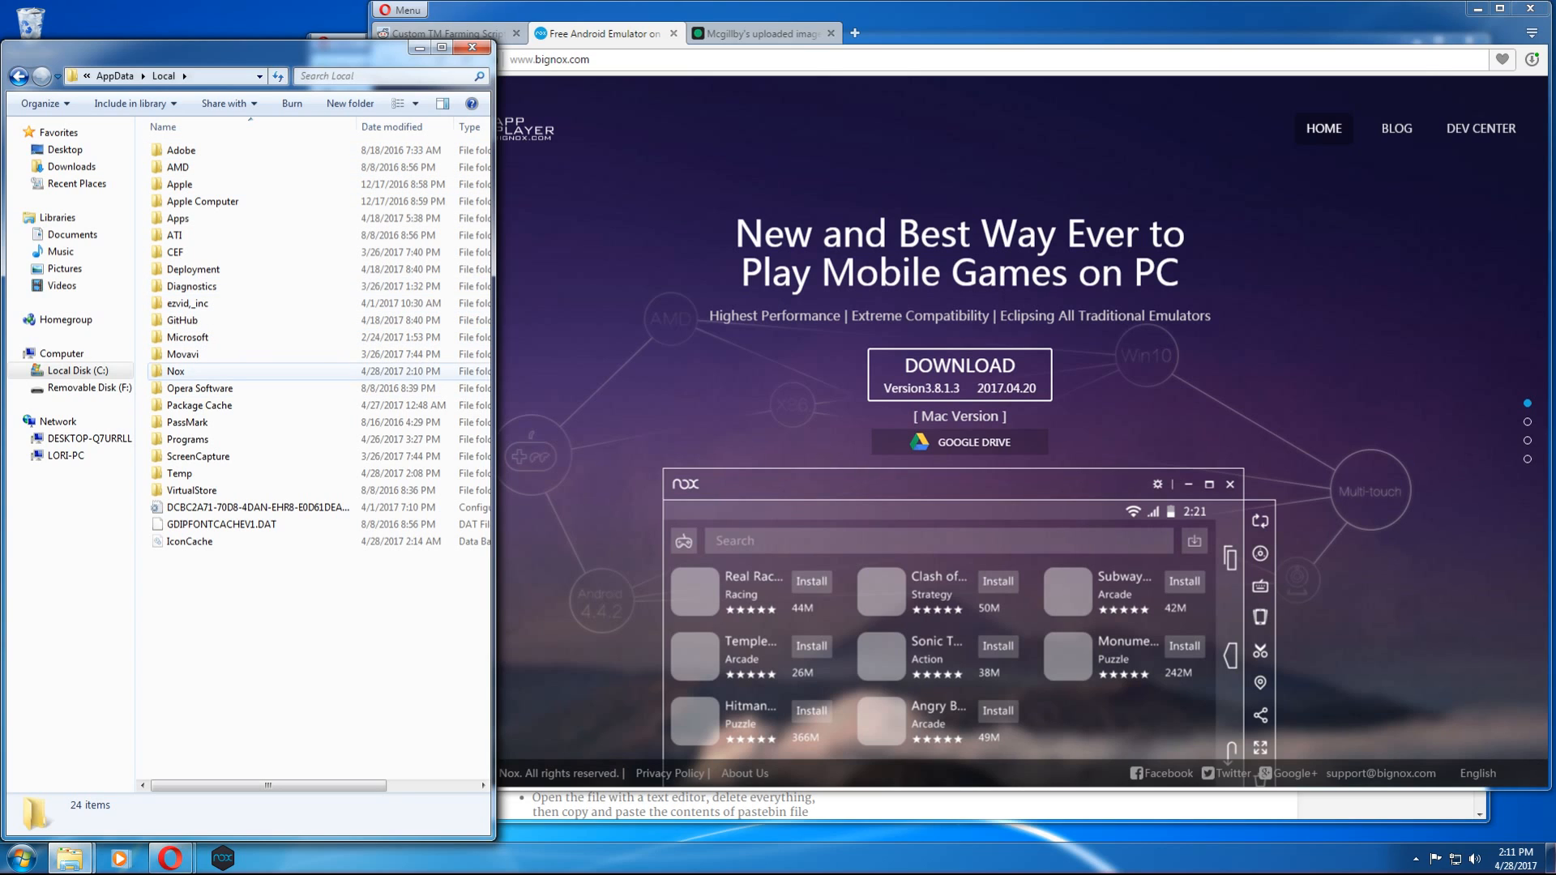
{"action": "left_click", "coordinate": [176, 370]}
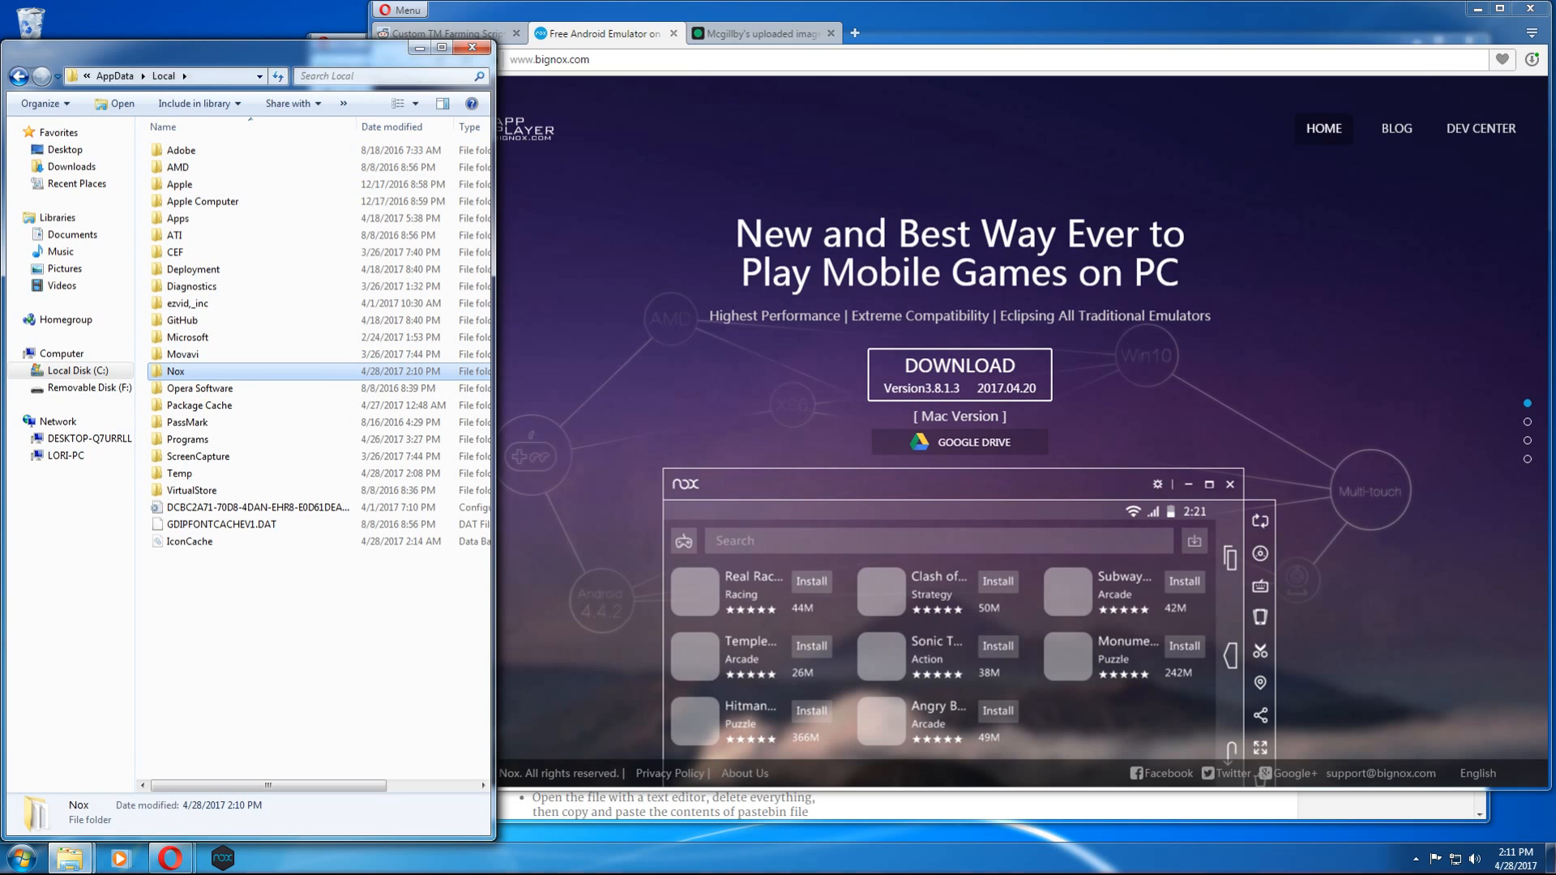
{"action": "double_click", "coordinate": [176, 370]}
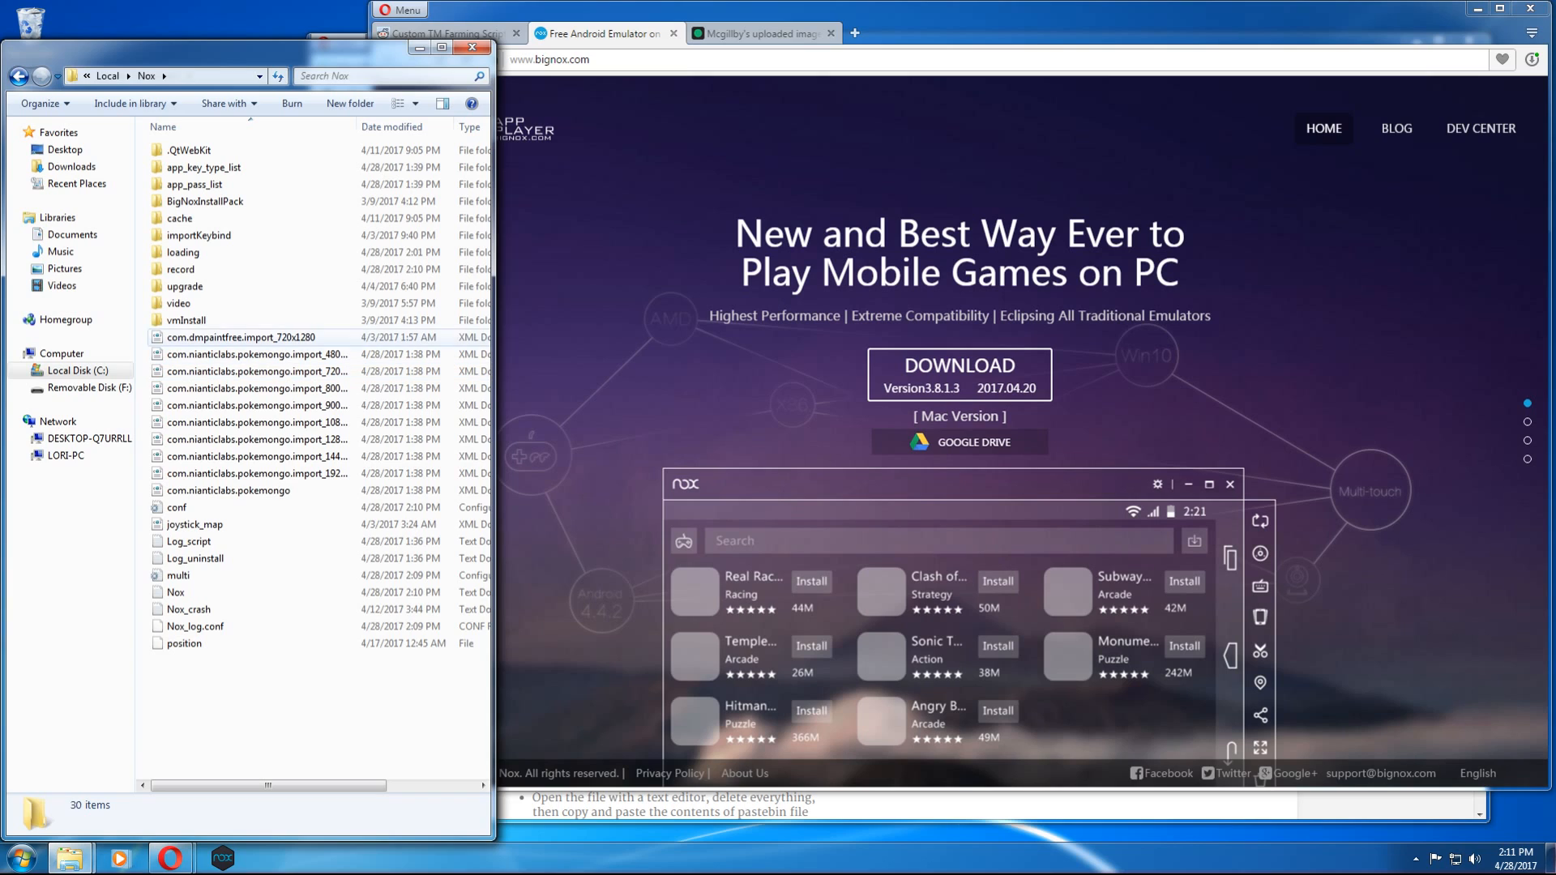
{"action": "left_click", "coordinate": [181, 269]}
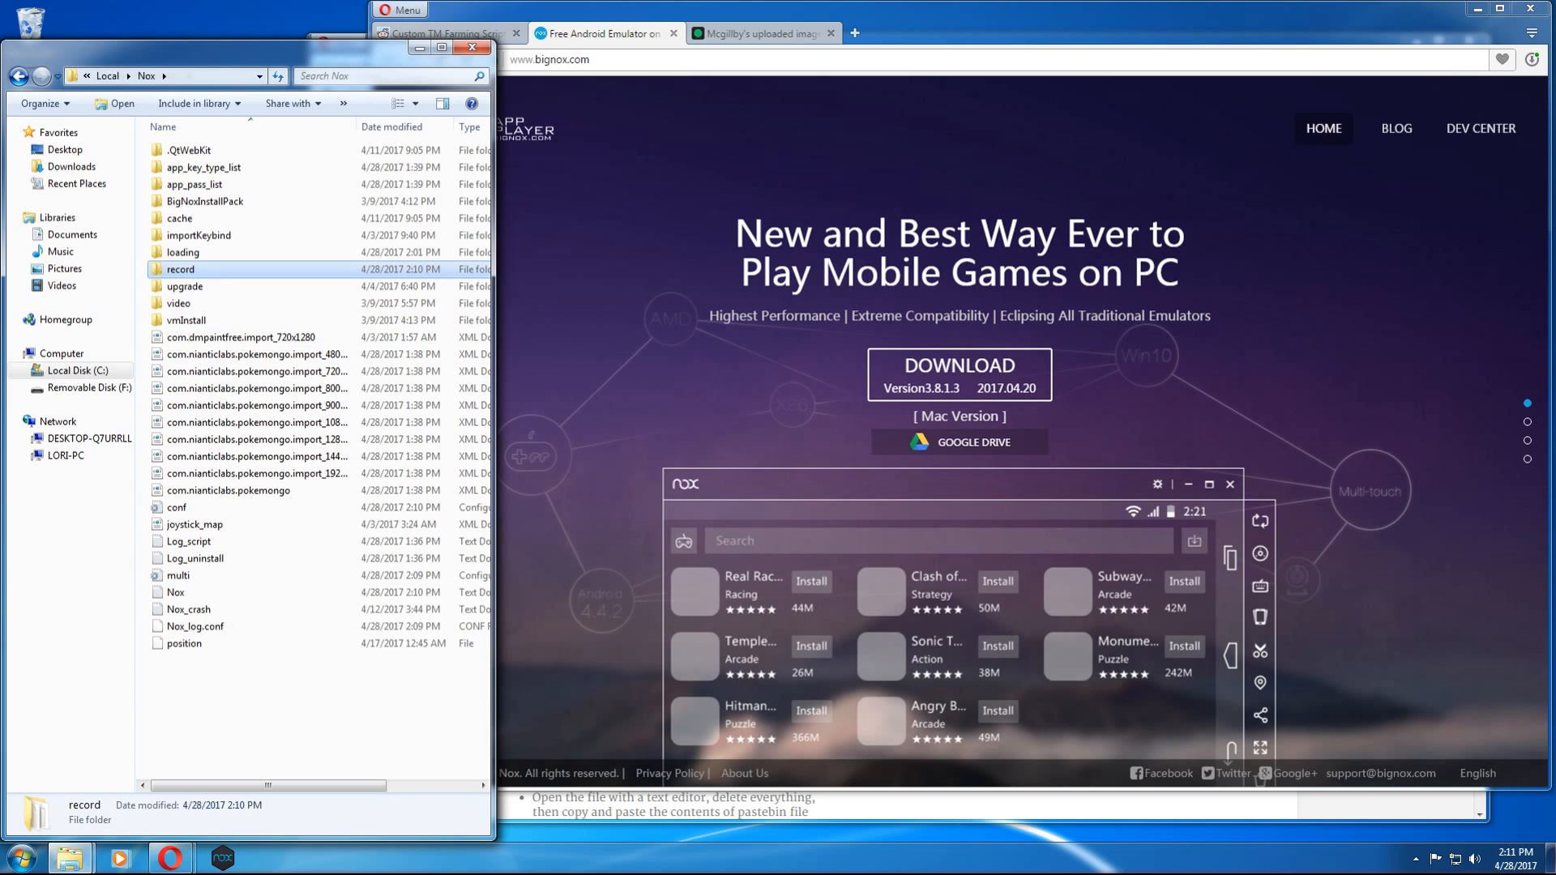
{"action": "double_click", "coordinate": [181, 269]}
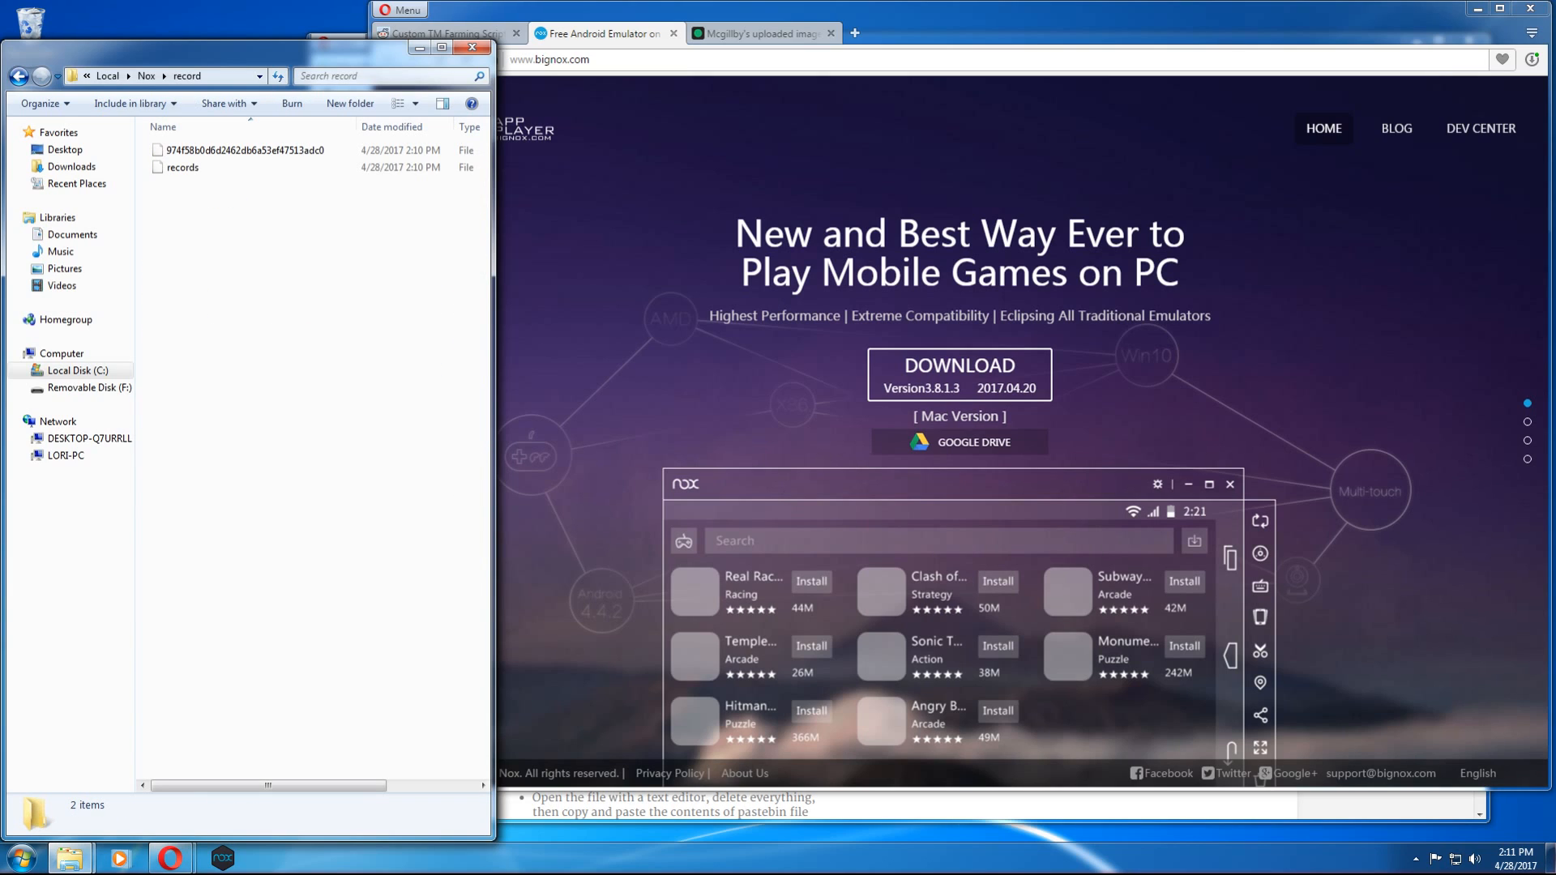
Open the recorded macro file in Notepad and select all its contents.
{"action": "left_click", "coordinate": [242, 149]}
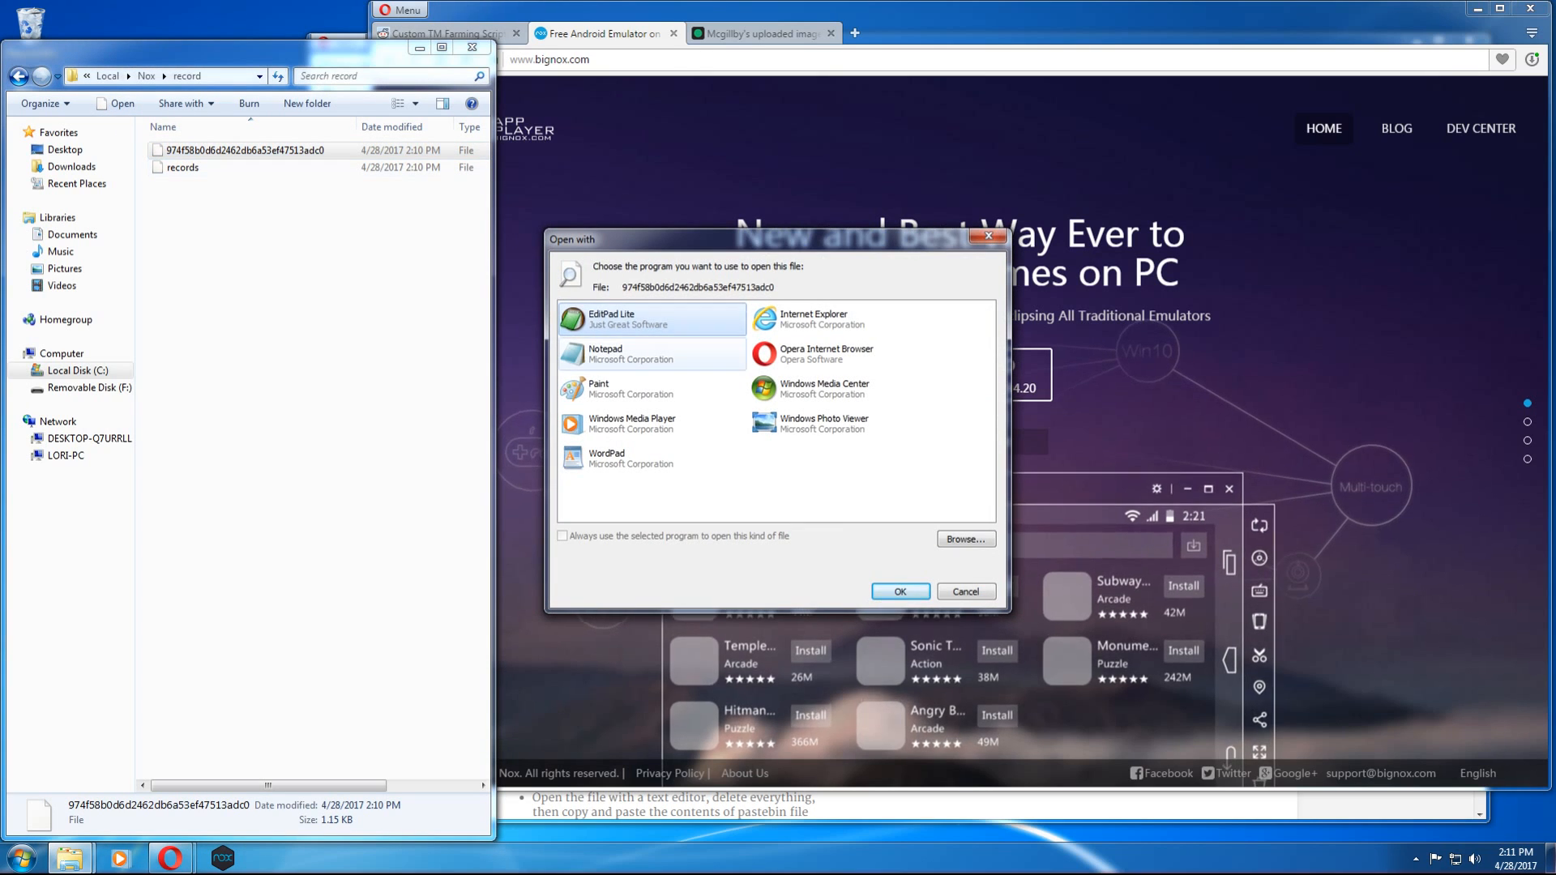
{"action": "left_click", "coordinate": [606, 354]}
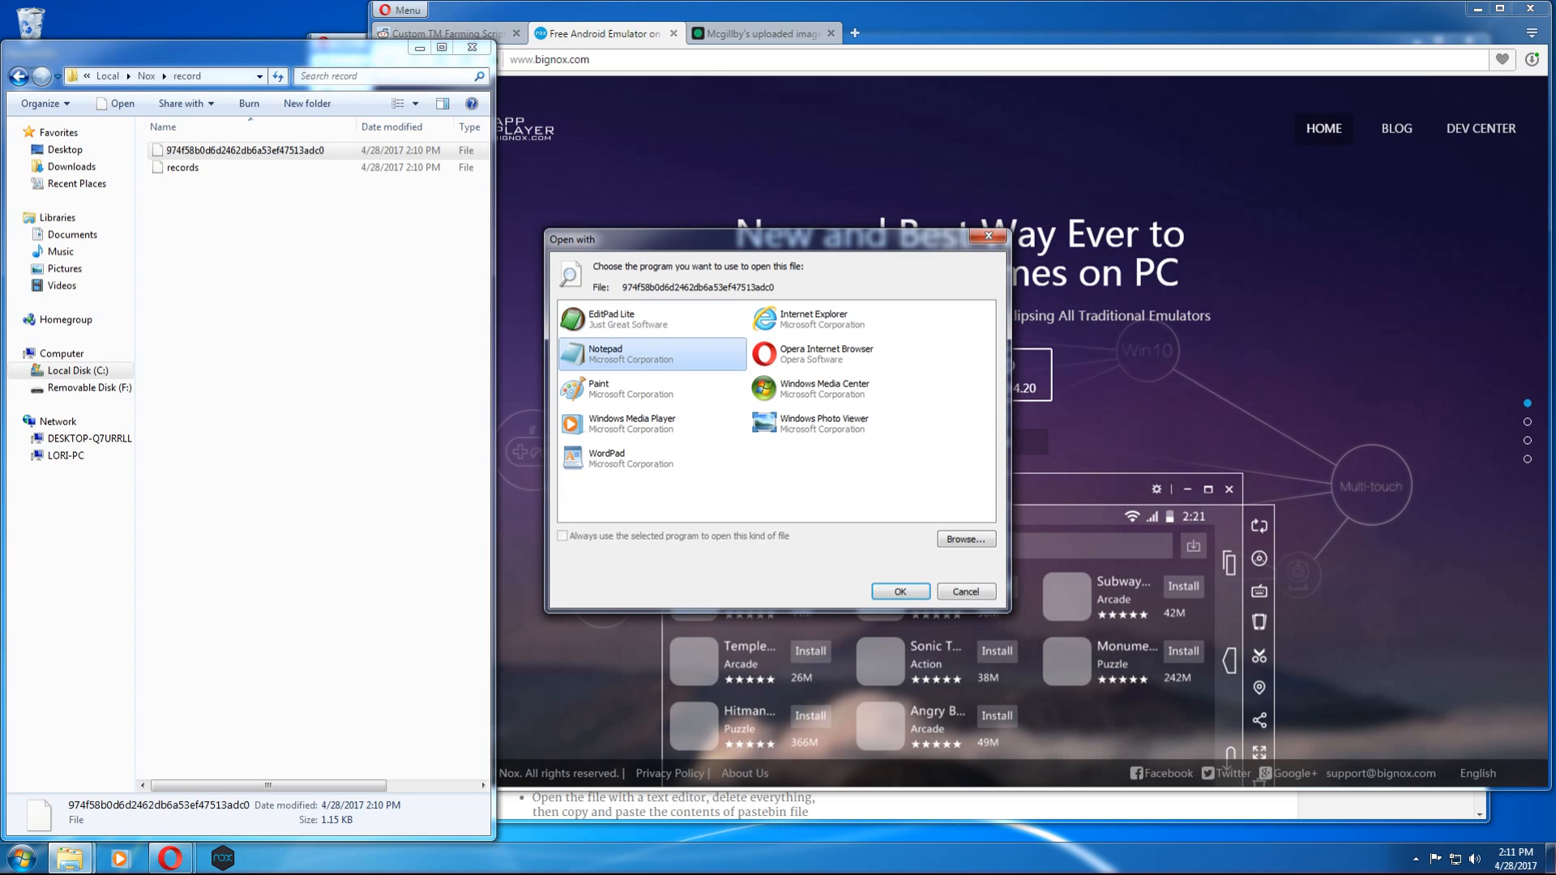
{"action": "left_click", "coordinate": [898, 591]}
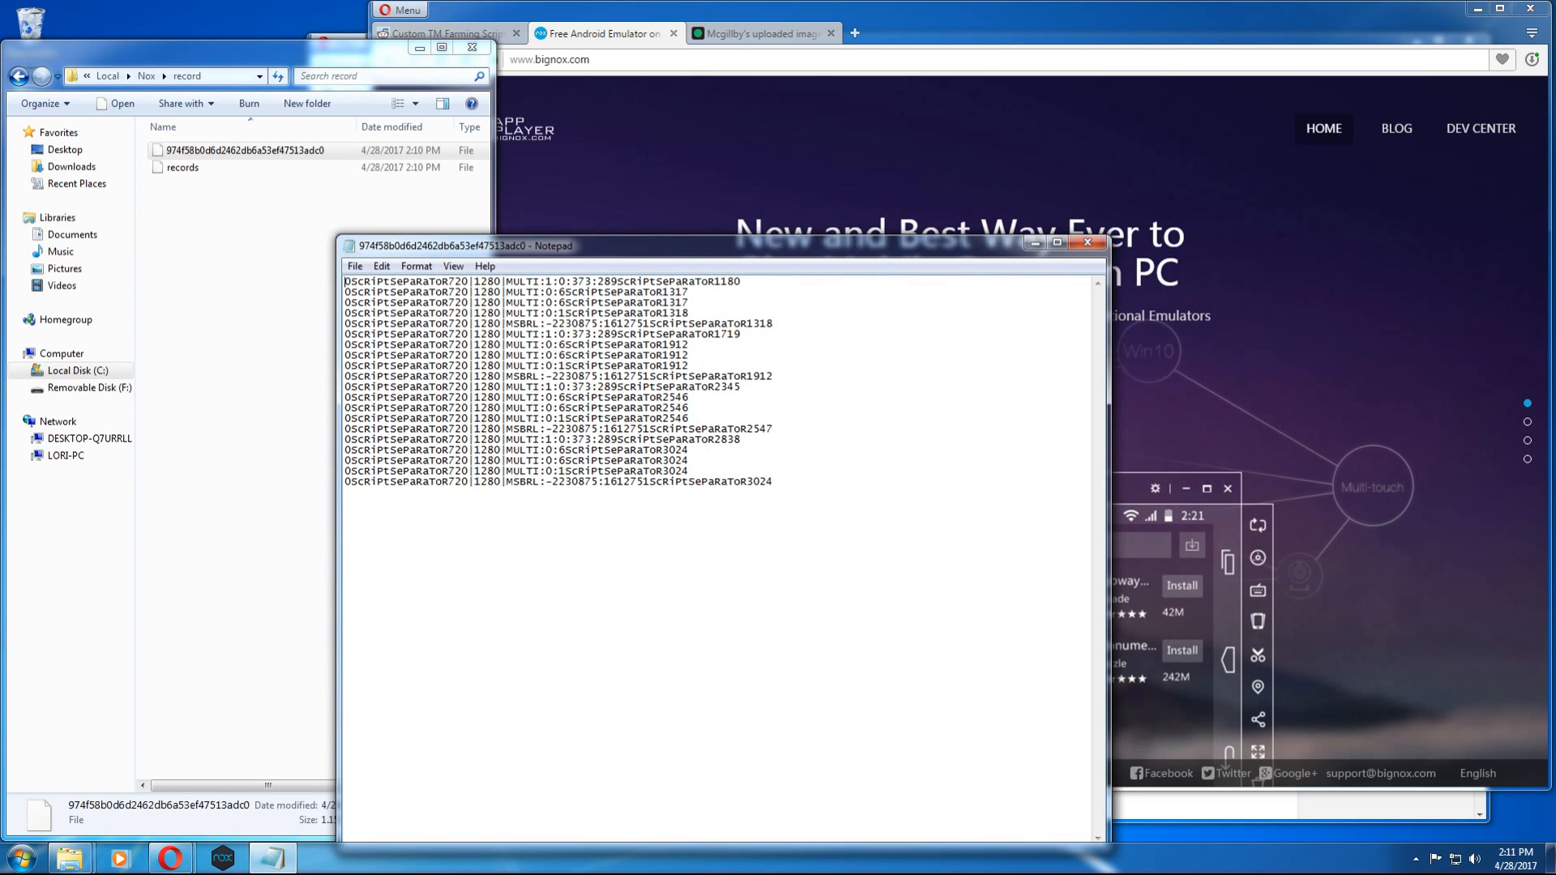
{"action": "key", "text": "ctrl+a"}
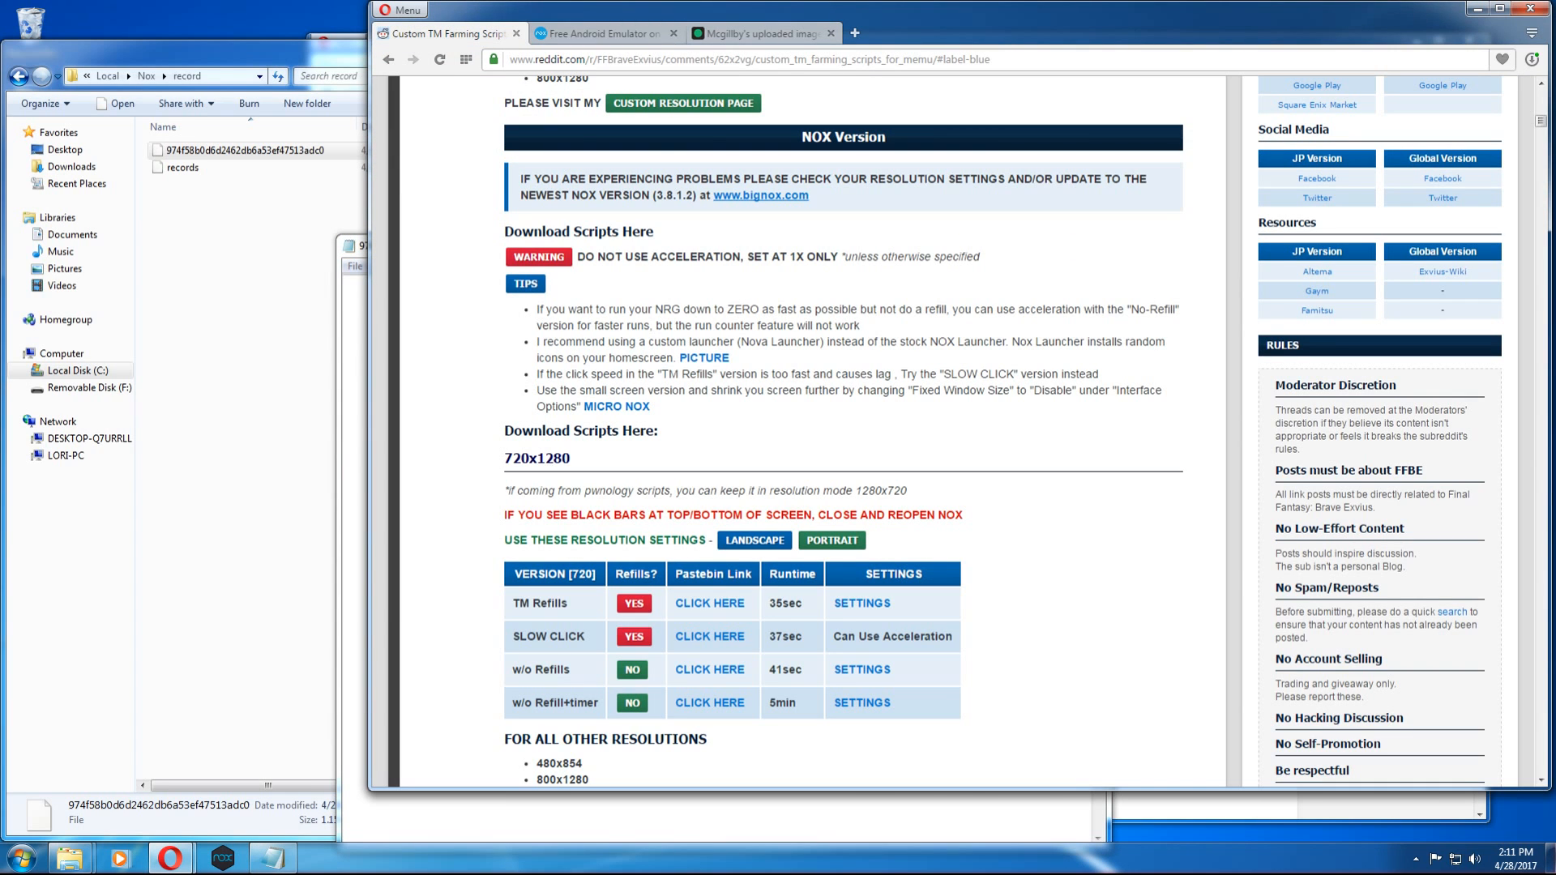
{"action": "mouse_move", "coordinate": [708, 669]}
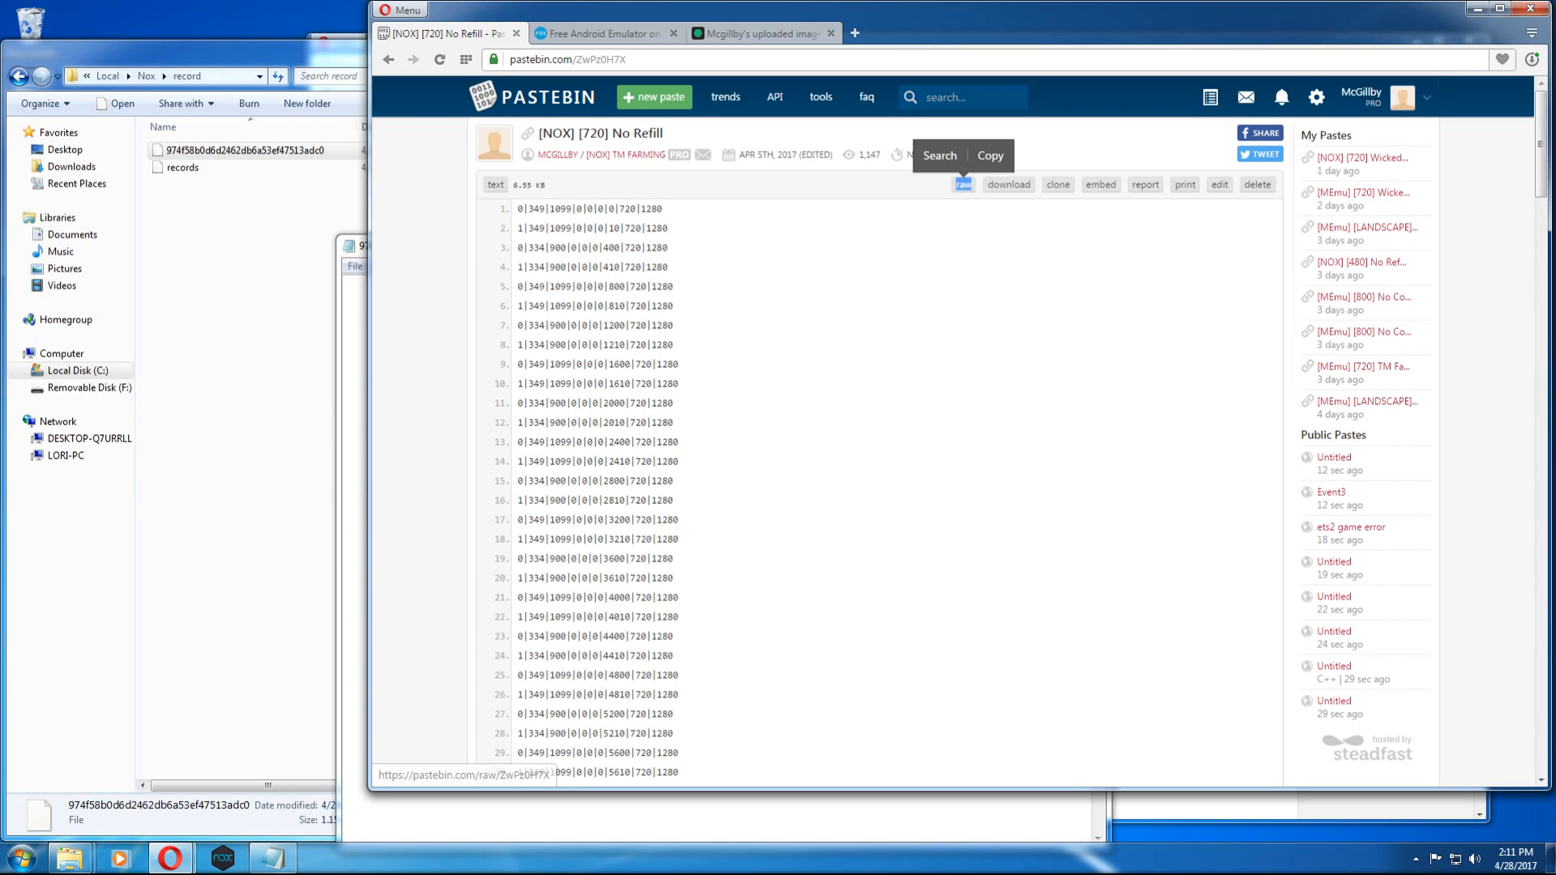
Show the [NOX] [720] No Refill paste as raw text and select it all.
{"action": "left_click", "coordinate": [962, 185]}
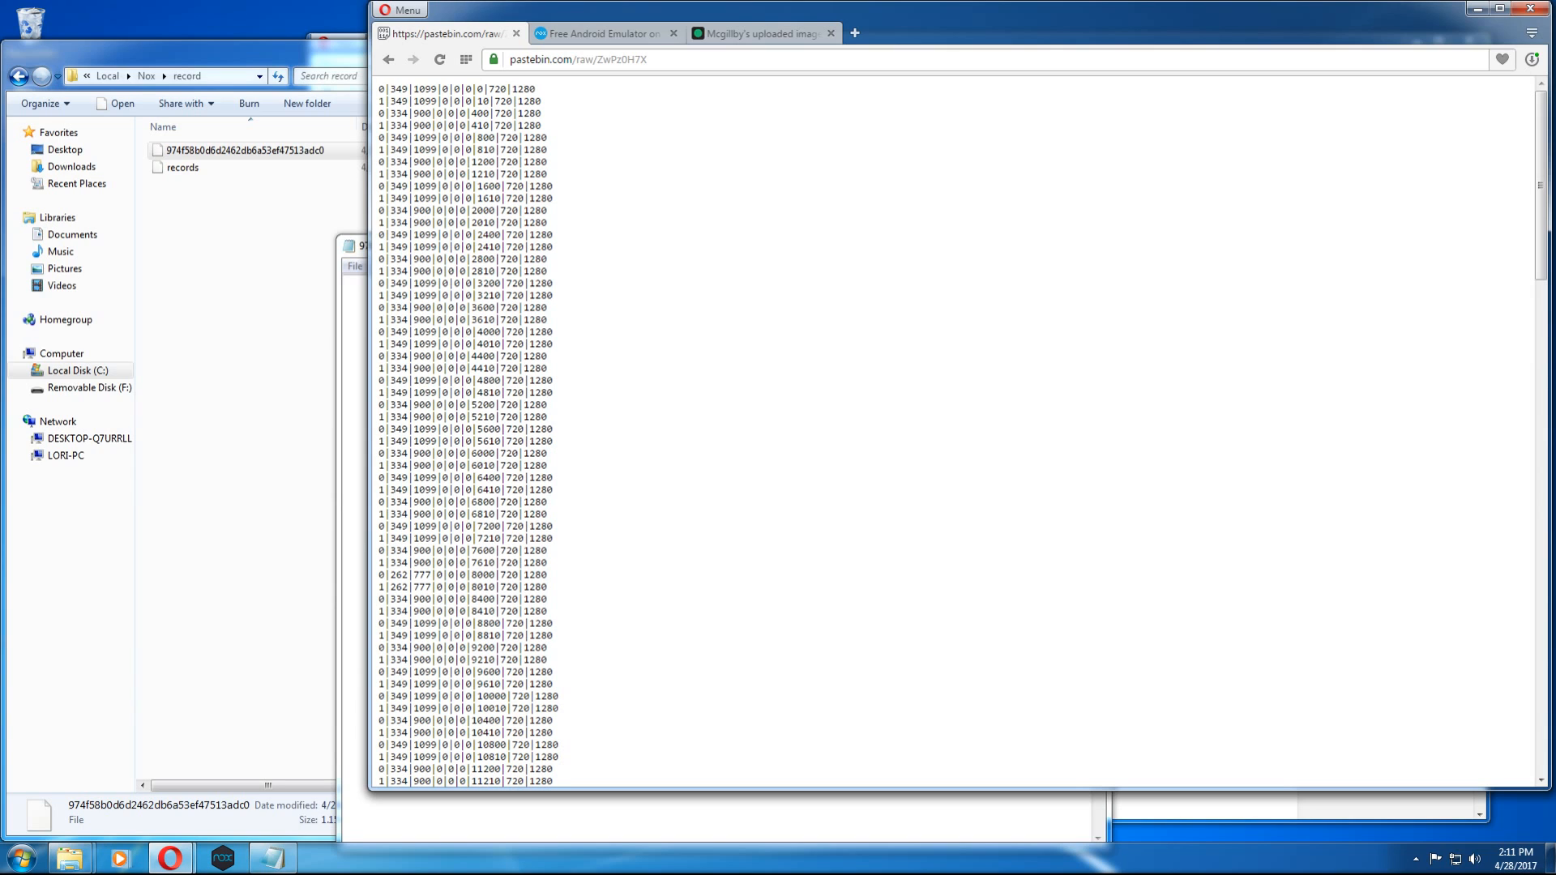
{"action": "triple_click", "coordinate": [446, 298]}
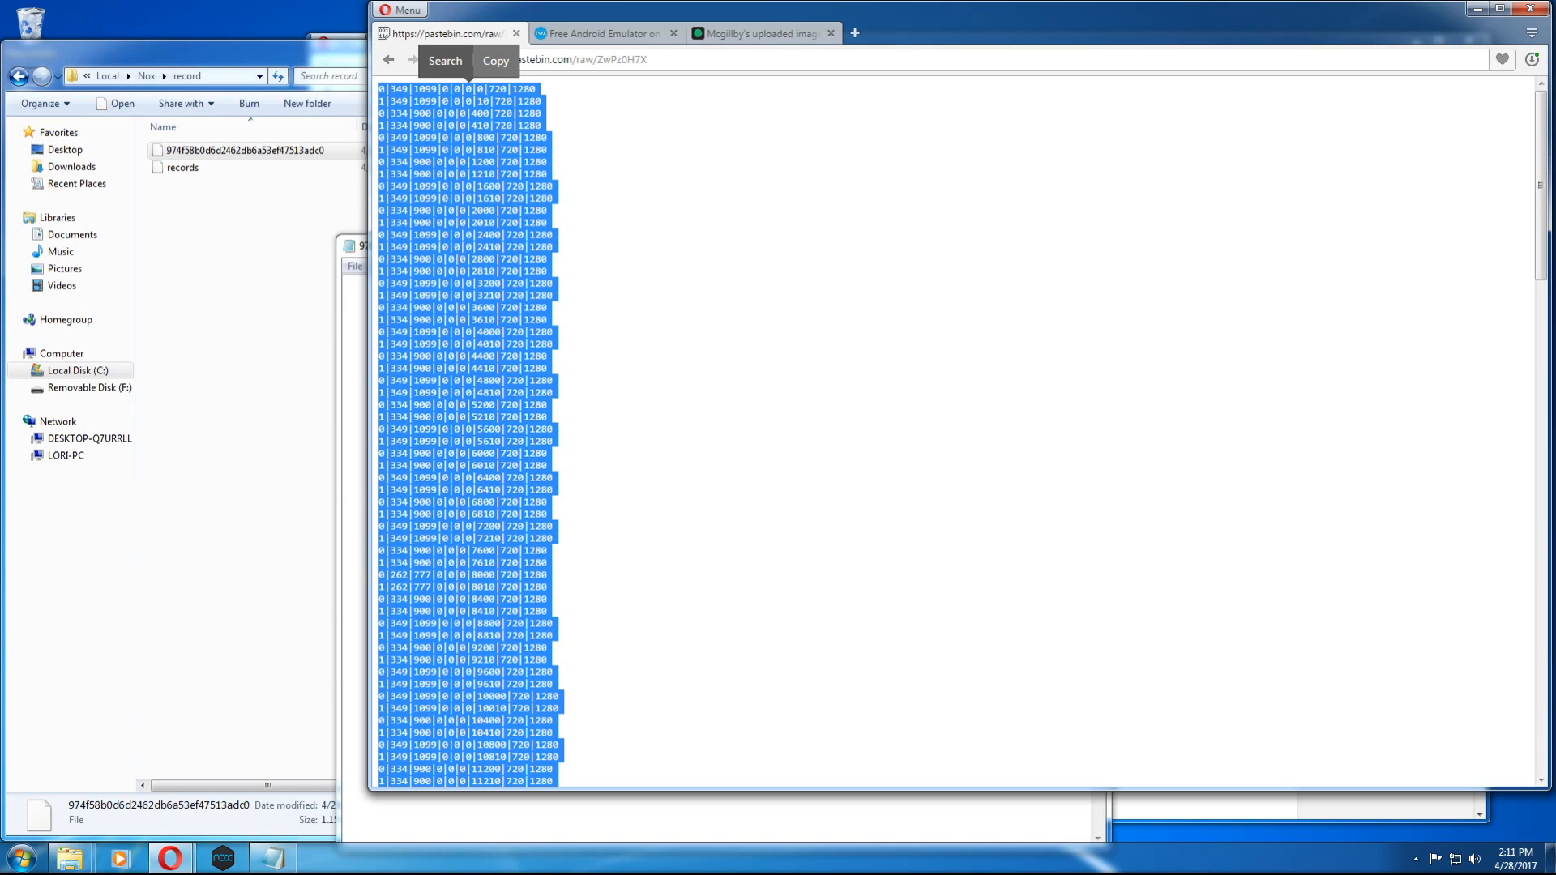
{"action": "mouse_move", "coordinate": [493, 59]}
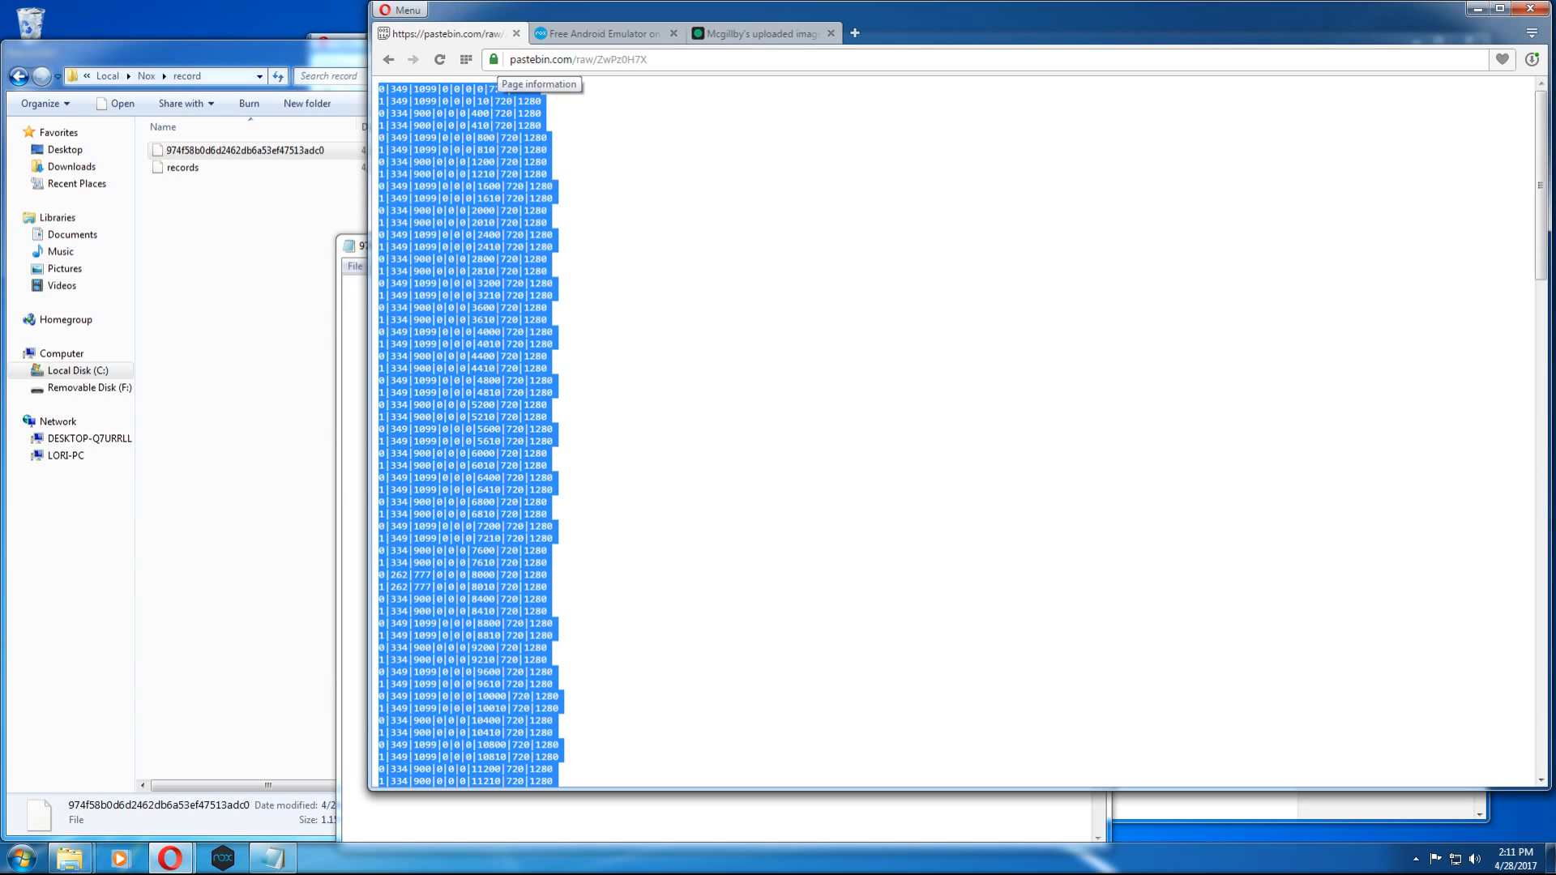
Paste the No Refill script into the macro file, then save and close Notepad.
{"action": "left_click", "coordinate": [349, 245]}
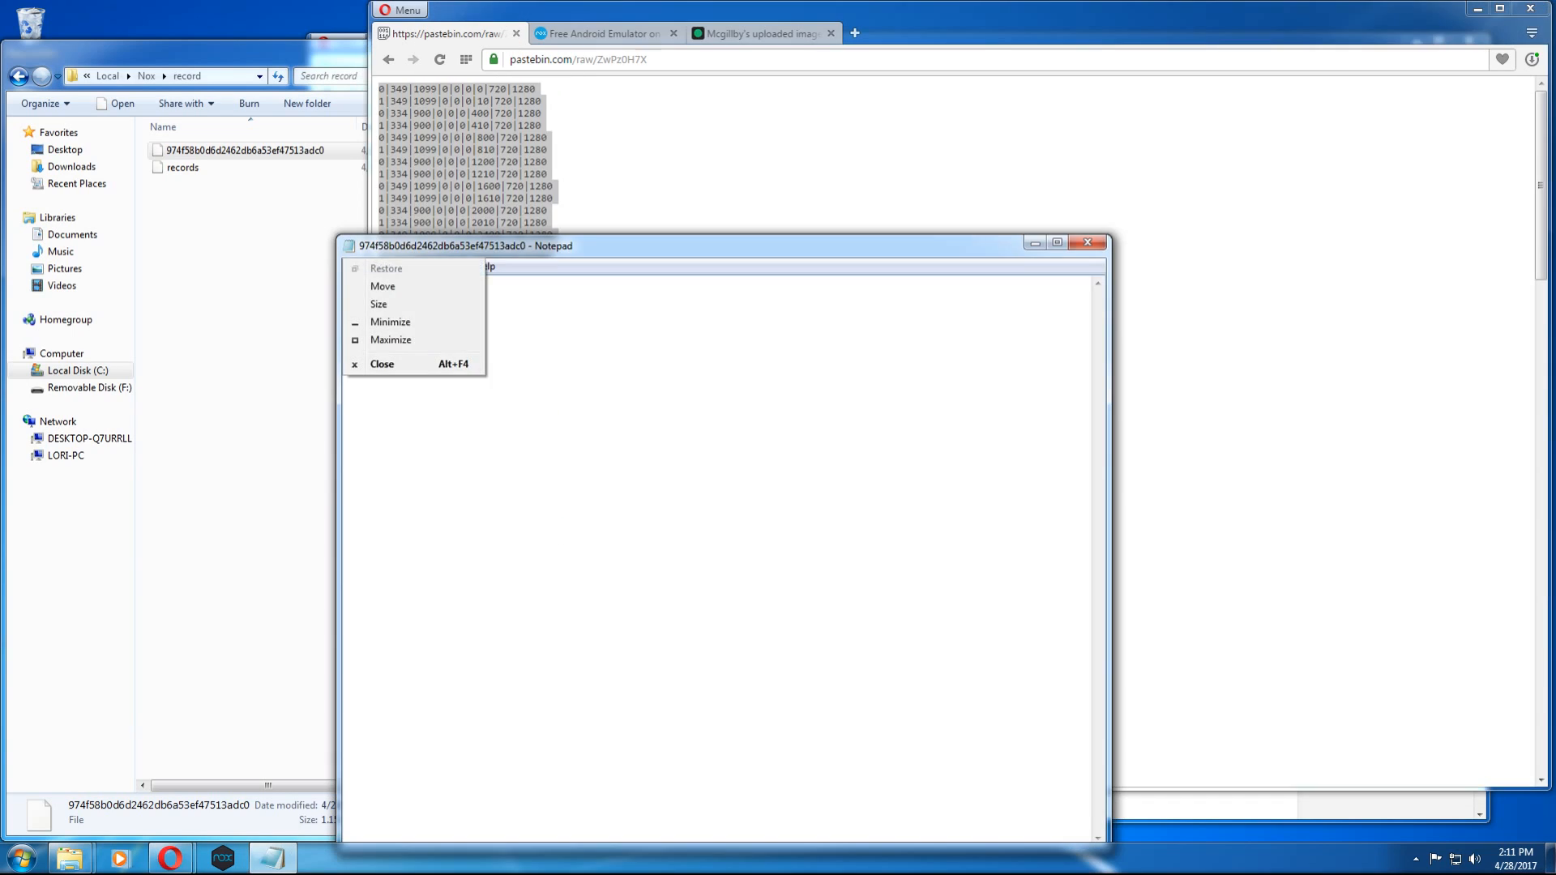
{"action": "right_click", "coordinate": [615, 417]}
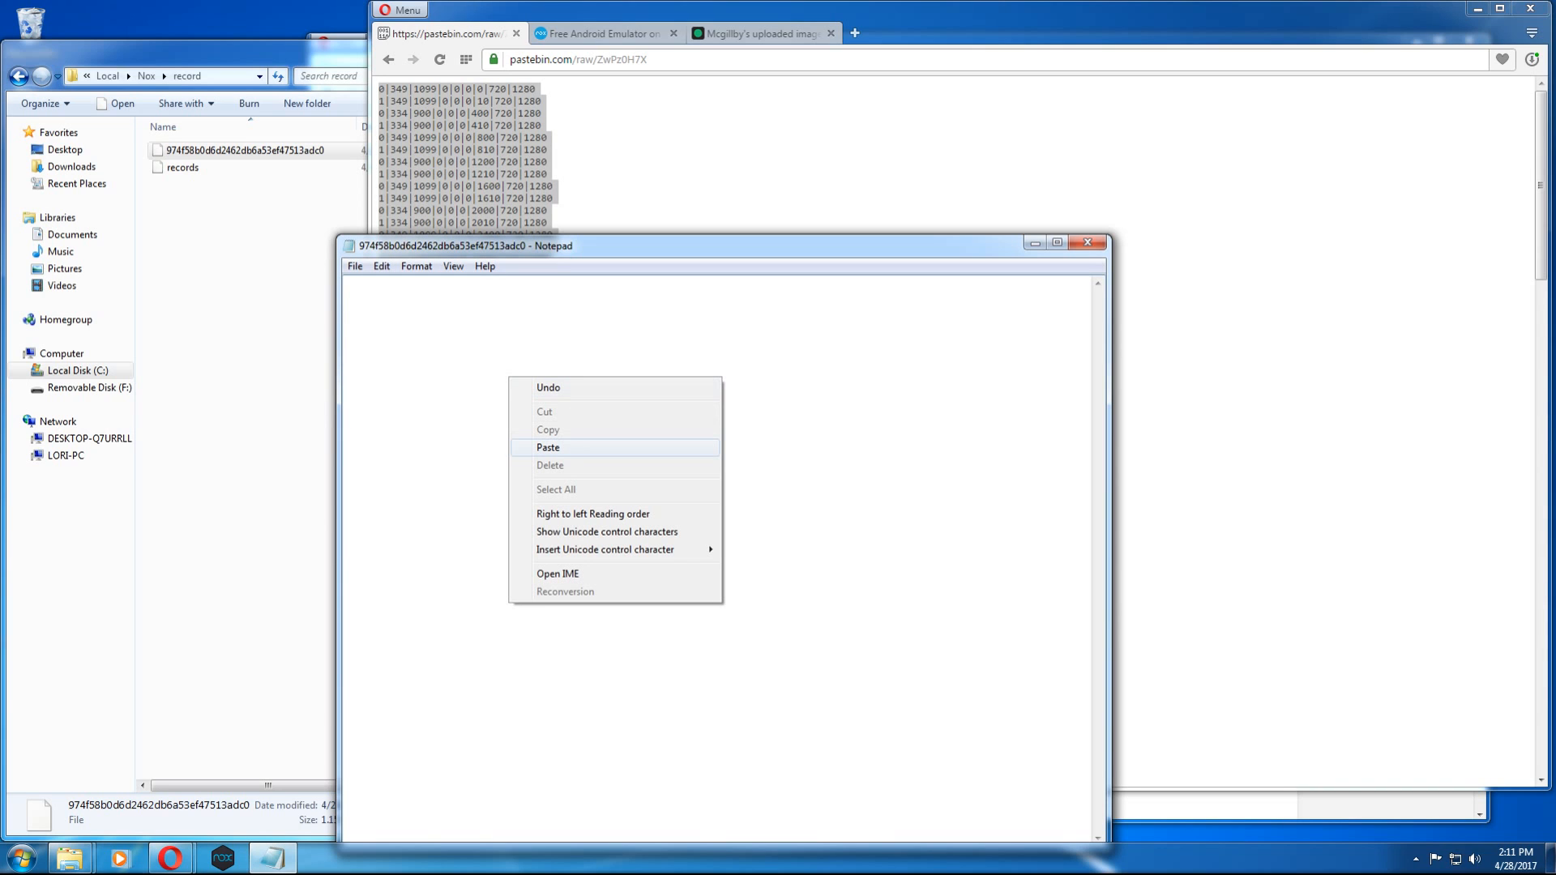
{"action": "left_click", "coordinate": [545, 446]}
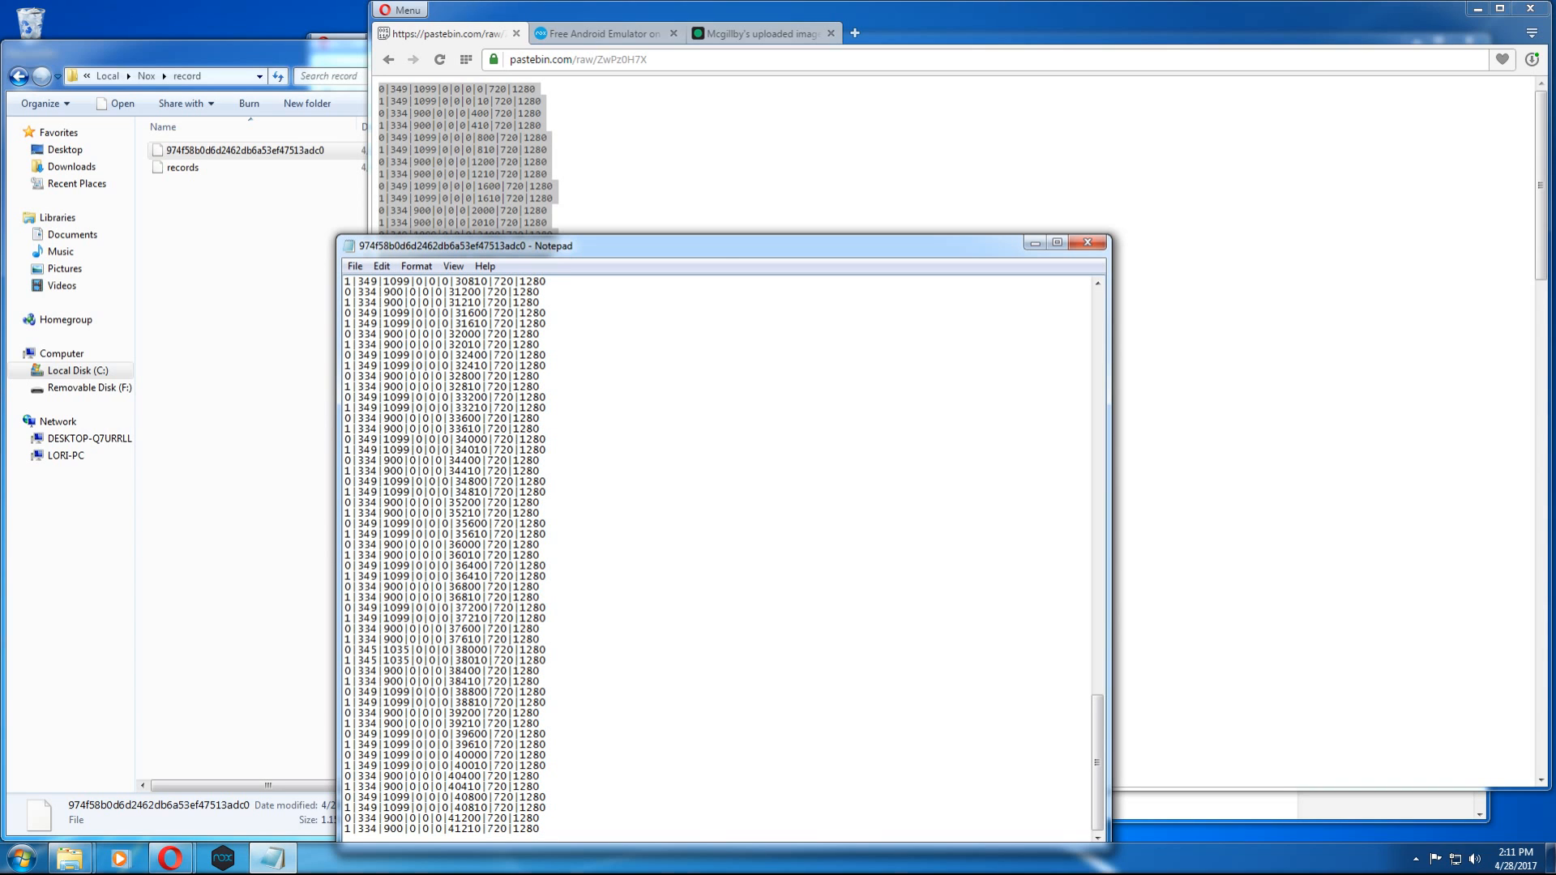
{"action": "left_click", "coordinate": [354, 266]}
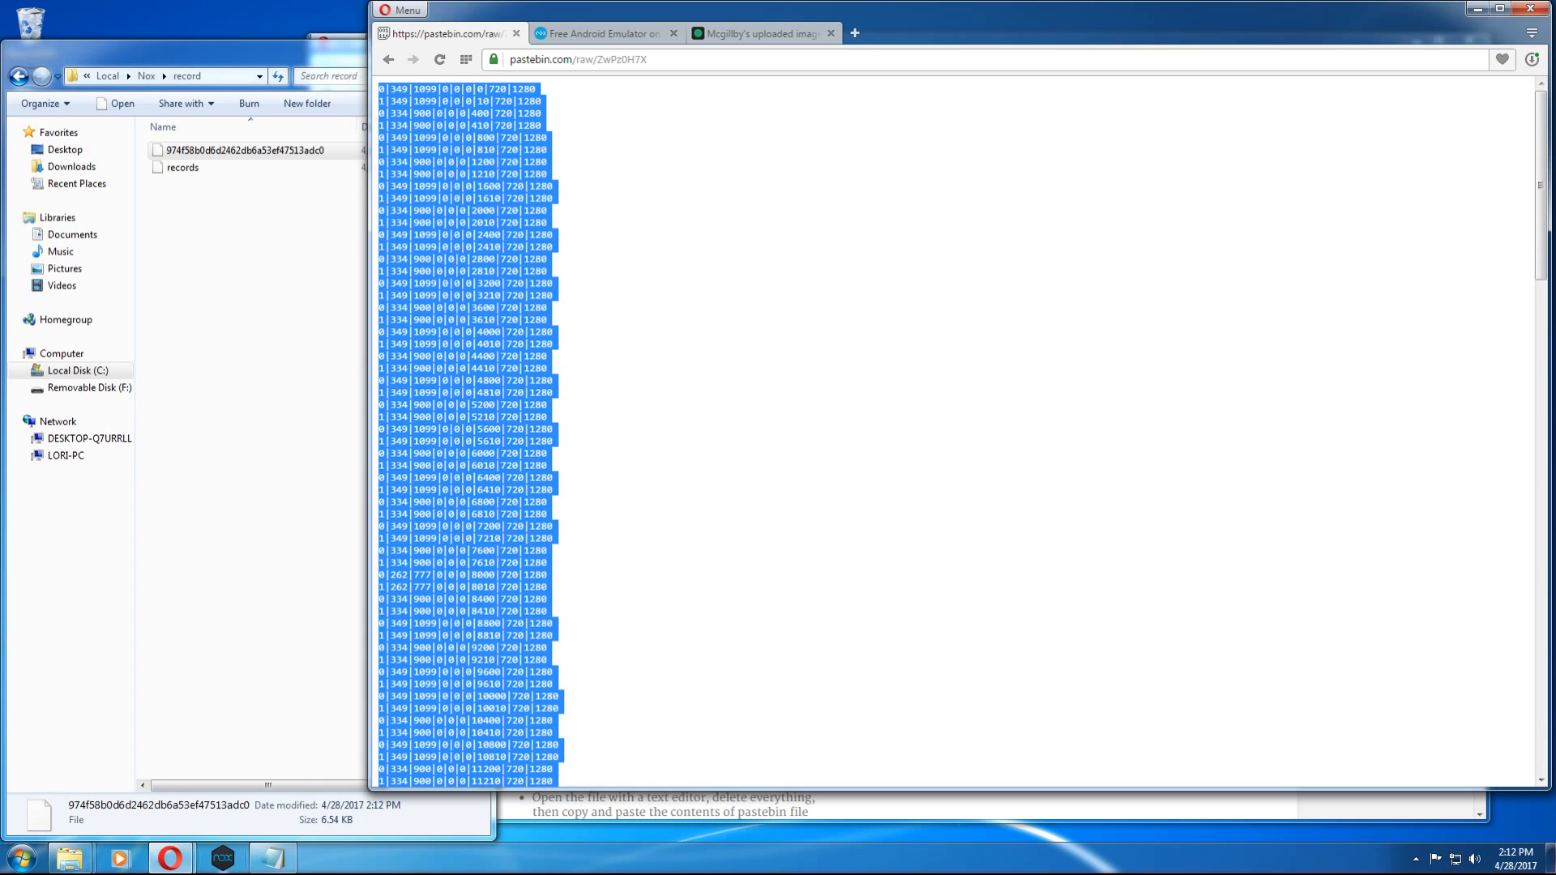
Relaunch NoxPlayer from the taskbar and start Final Fantasy Brave Exvius.
{"action": "left_click", "coordinate": [221, 858]}
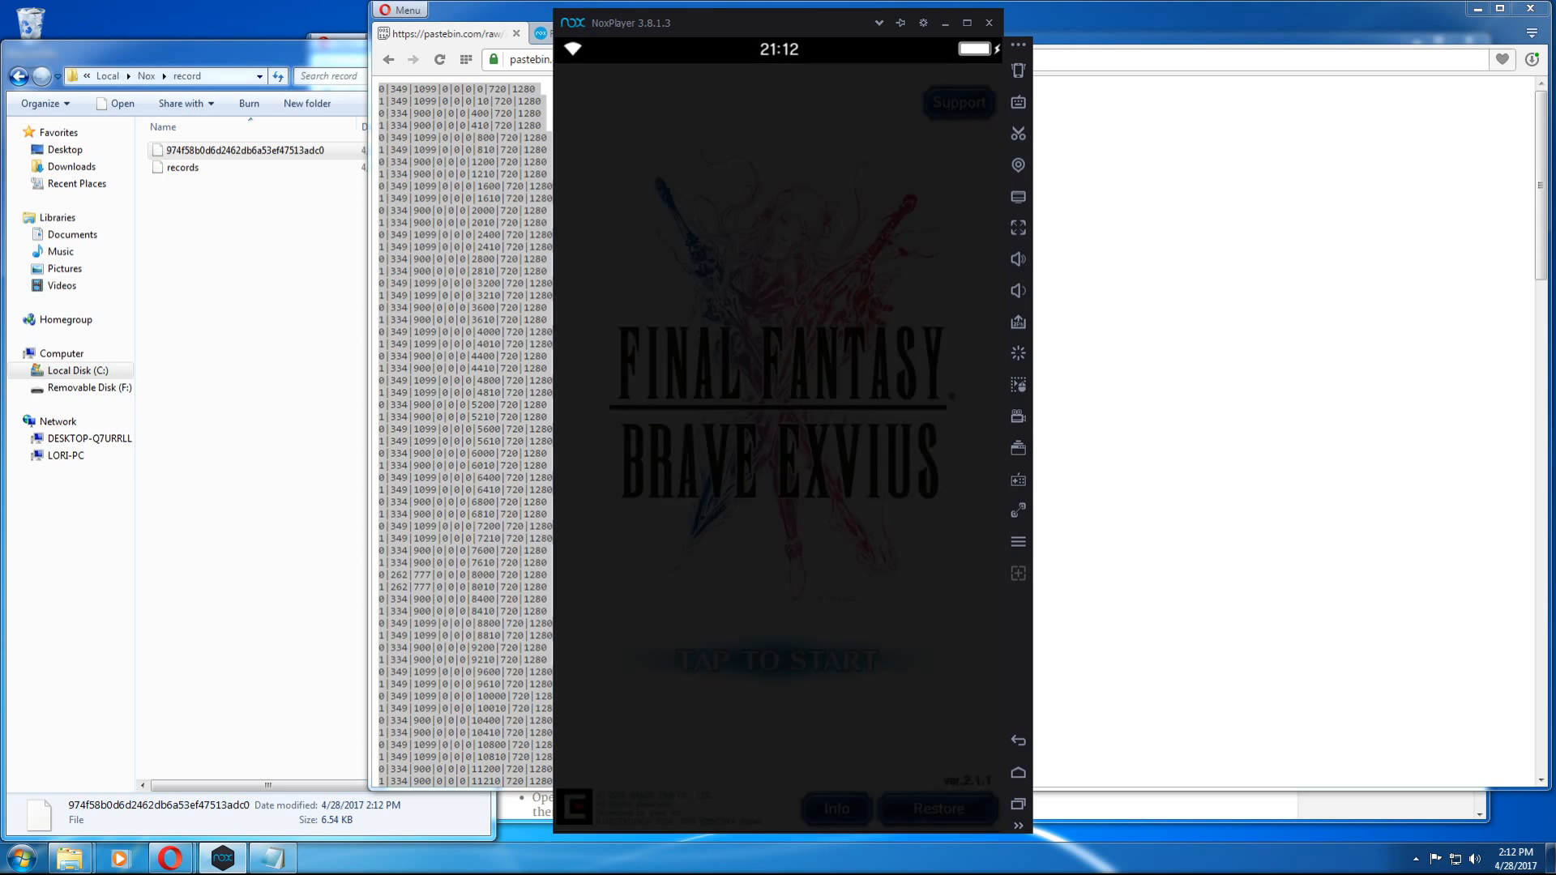
Enter the game, set New Script to loop until stopped at acceleration 2, and play it.
{"action": "left_click", "coordinate": [779, 659]}
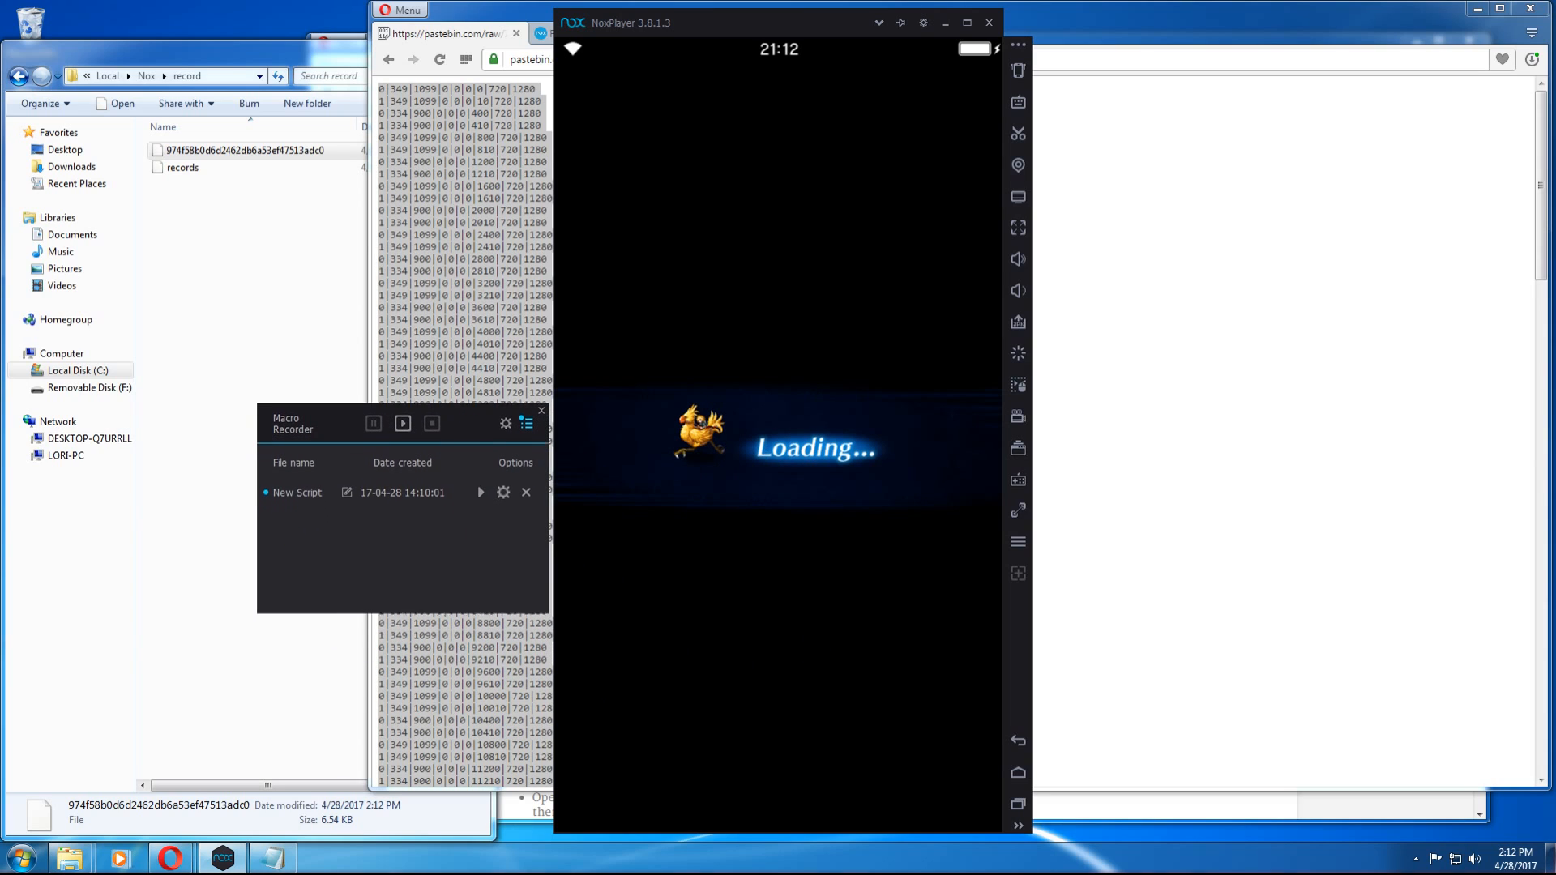
{"action": "left_click", "coordinate": [503, 492]}
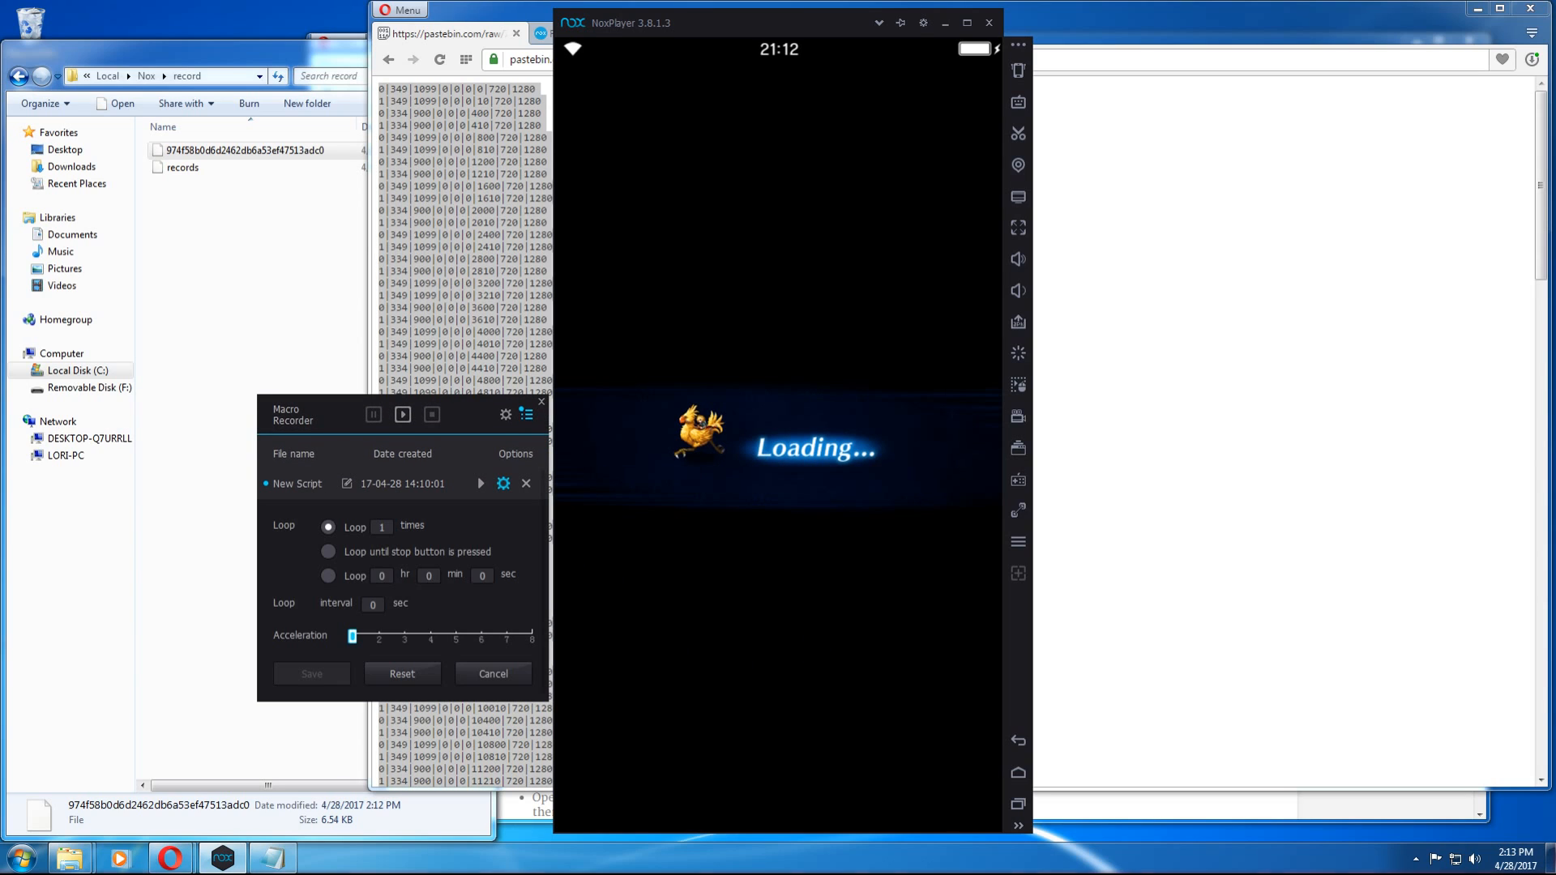
{"action": "left_click", "coordinate": [327, 552]}
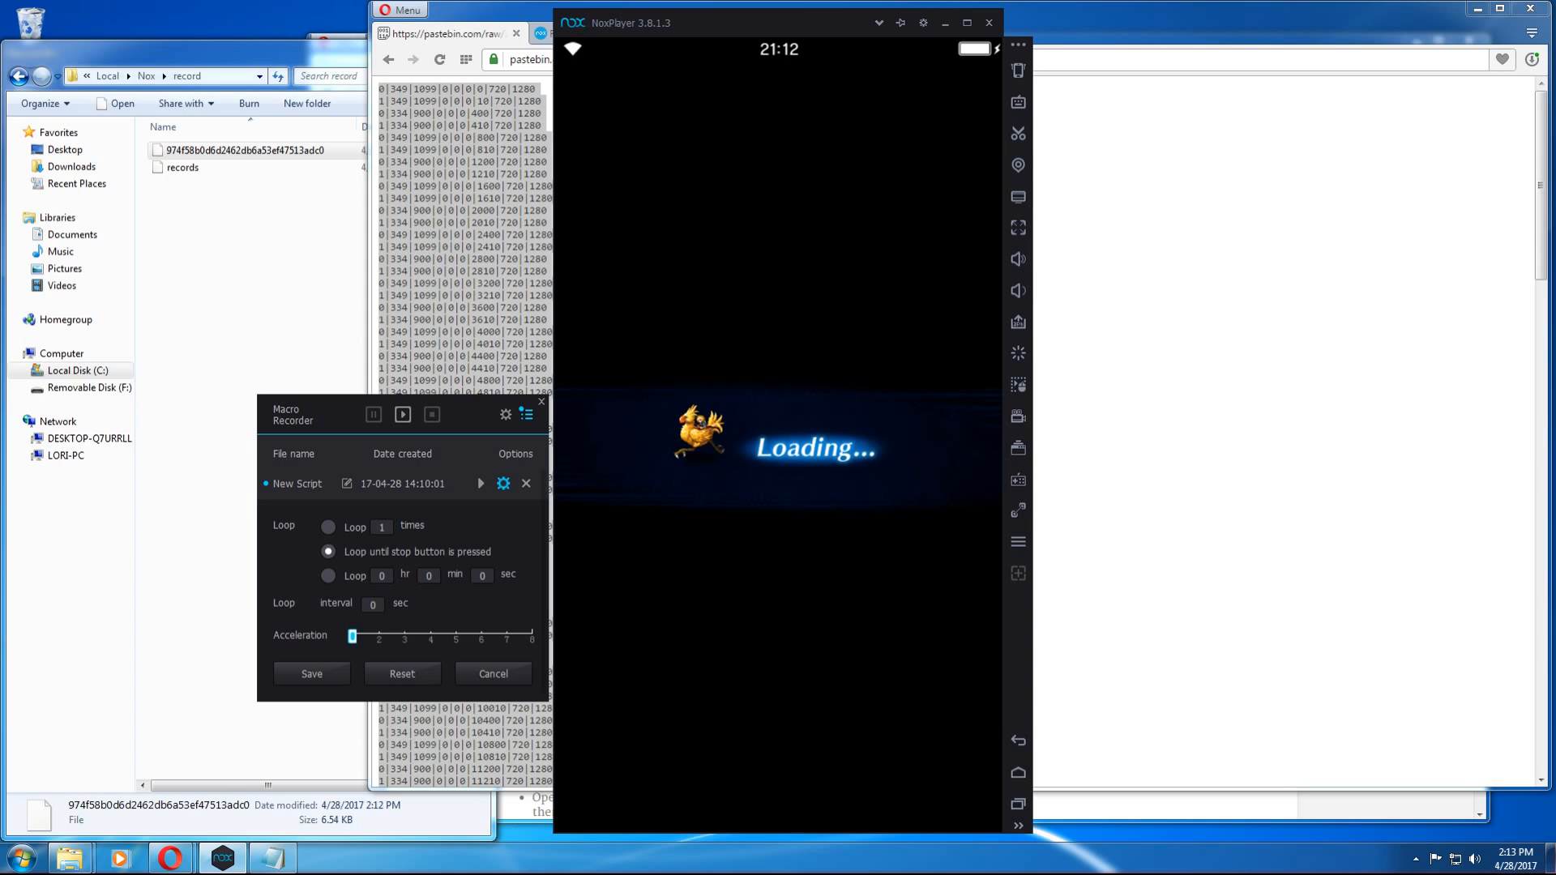
{"action": "left_click_drag", "start_coordinate": [352, 636], "coordinate": [377, 636]}
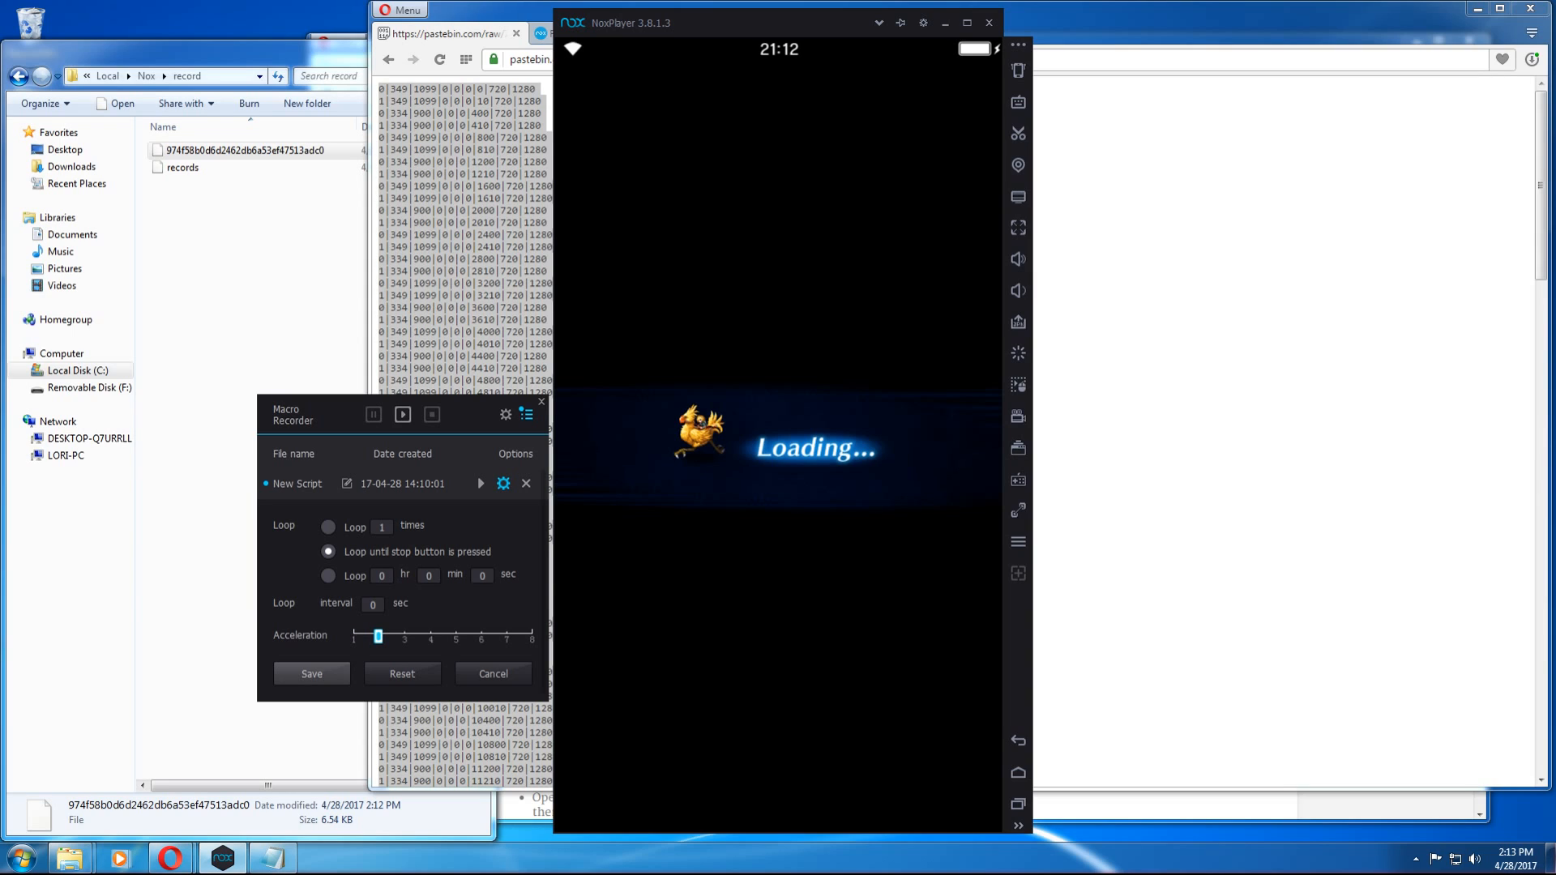
{"action": "left_click", "coordinate": [311, 673]}
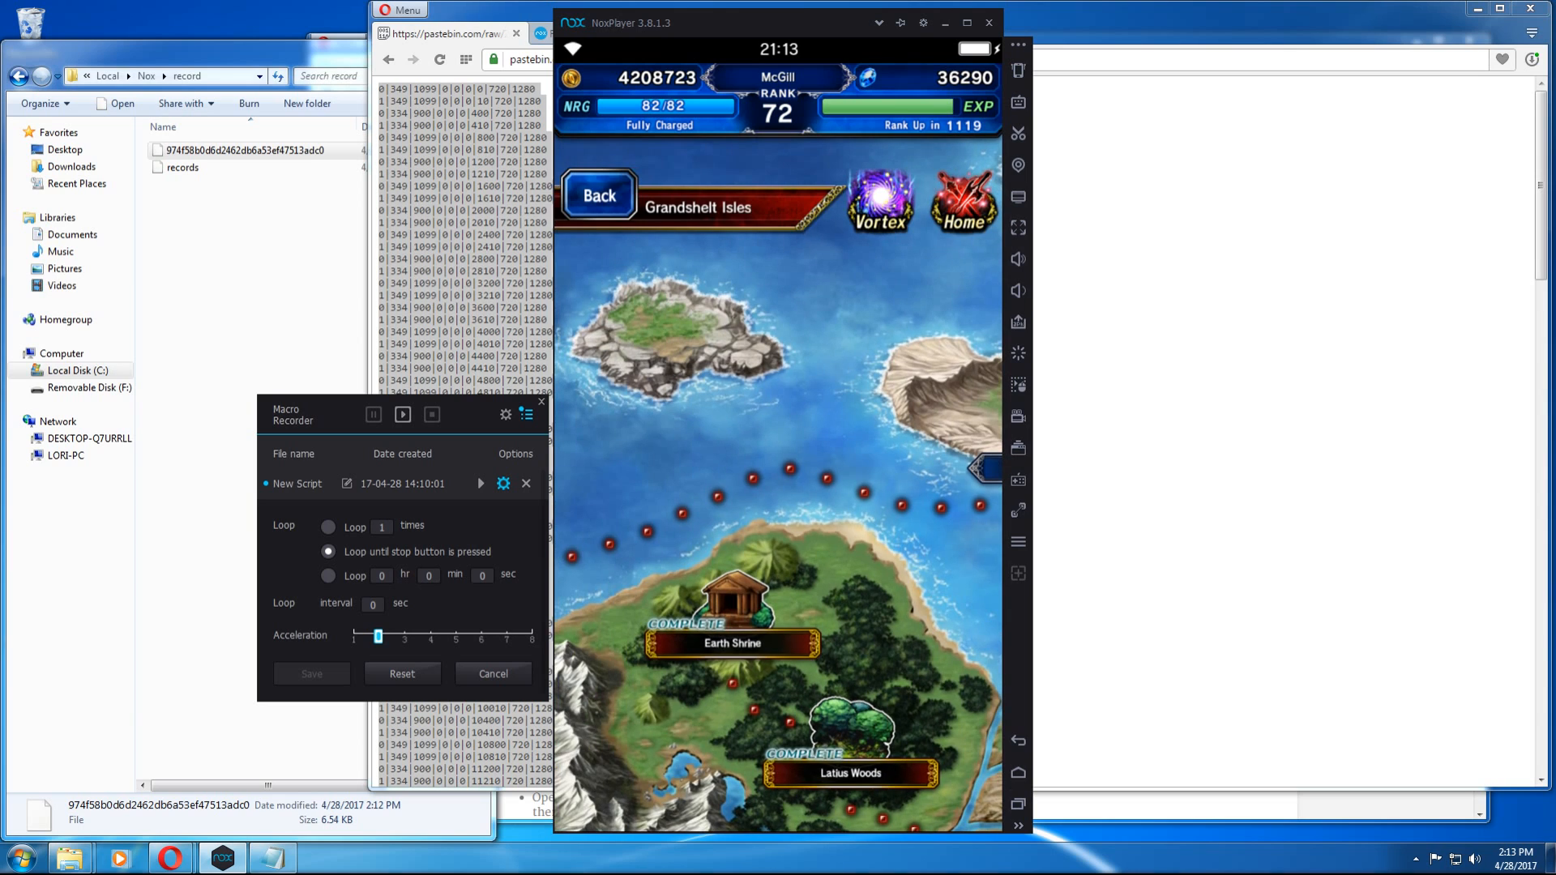
{"action": "left_click", "coordinate": [731, 643]}
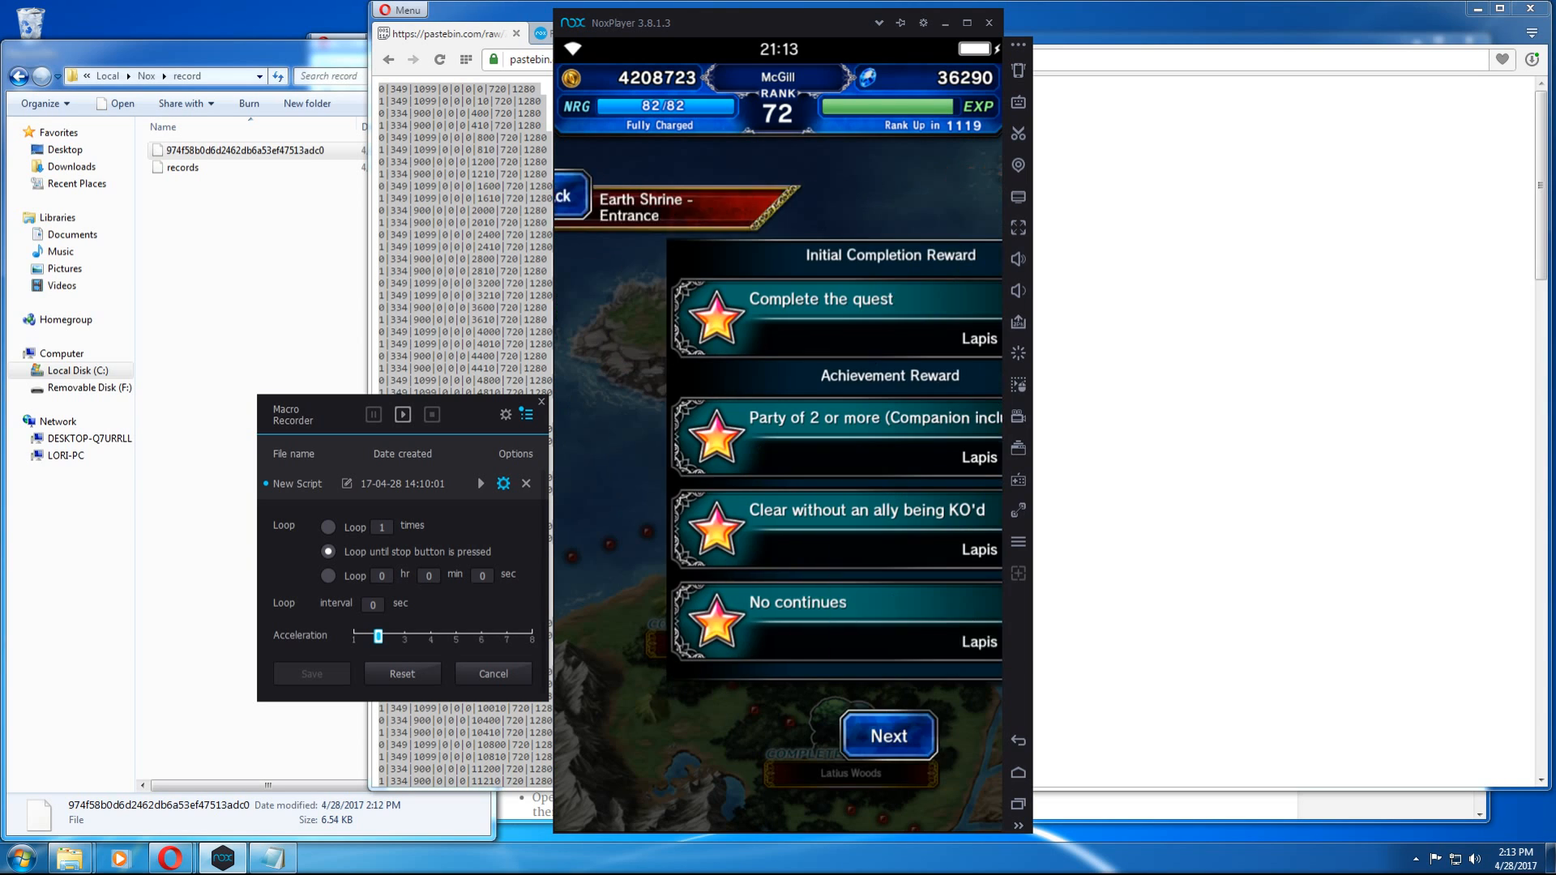
{"action": "left_click", "coordinate": [887, 735]}
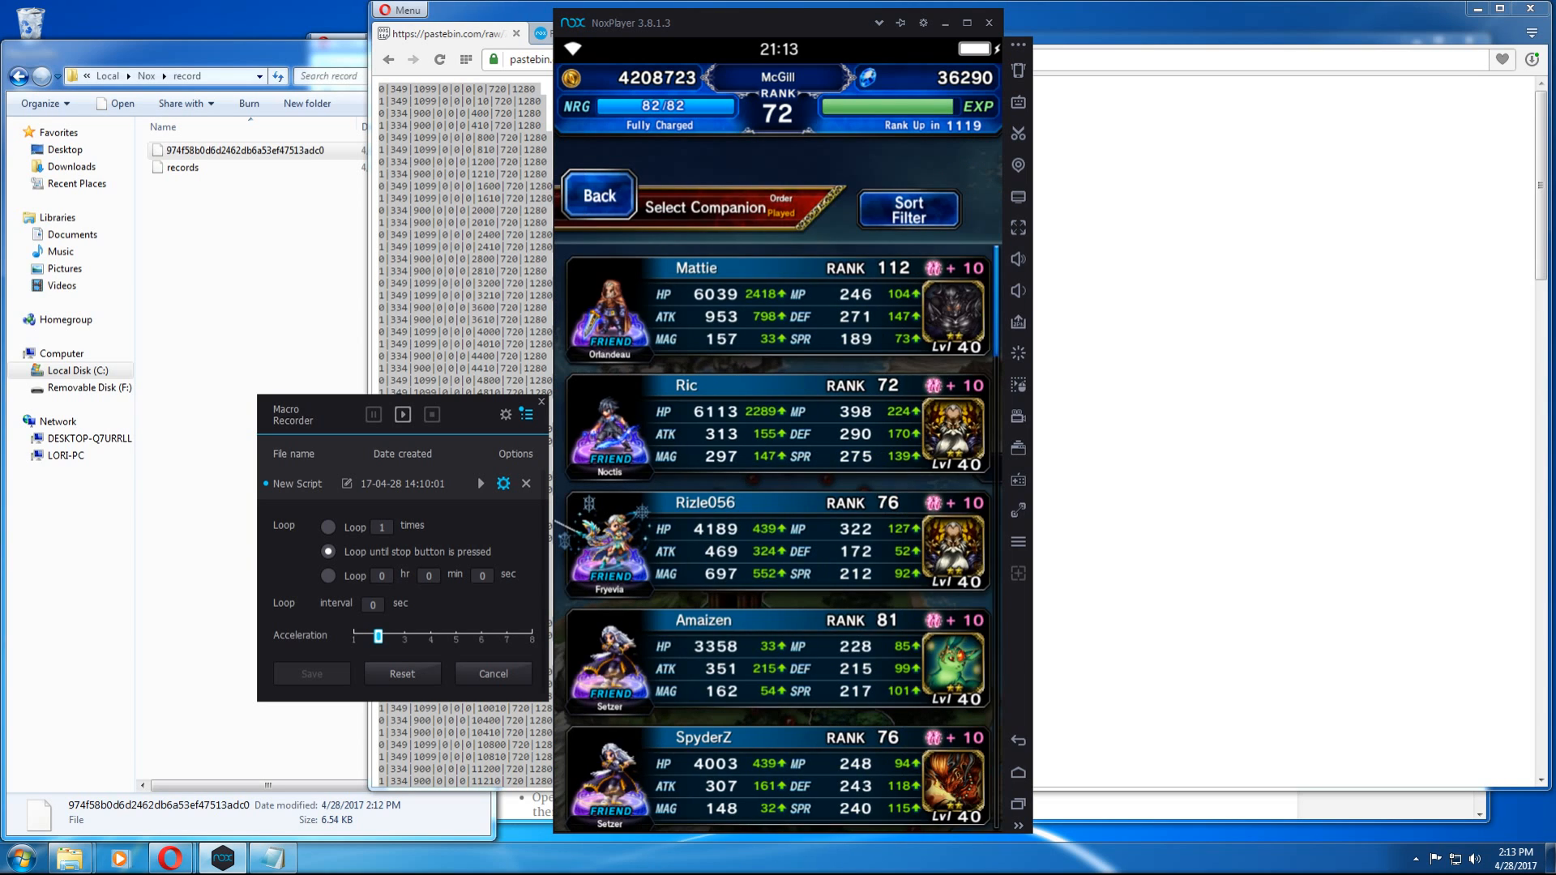